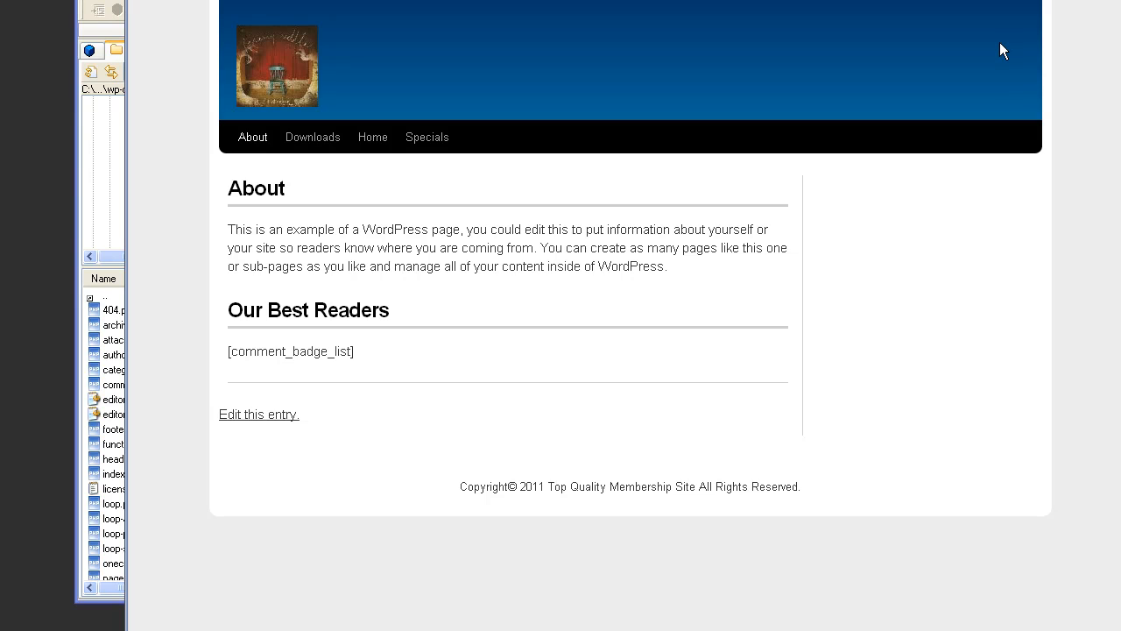
{"action": "mouse_move", "coordinate": [547, 354]}
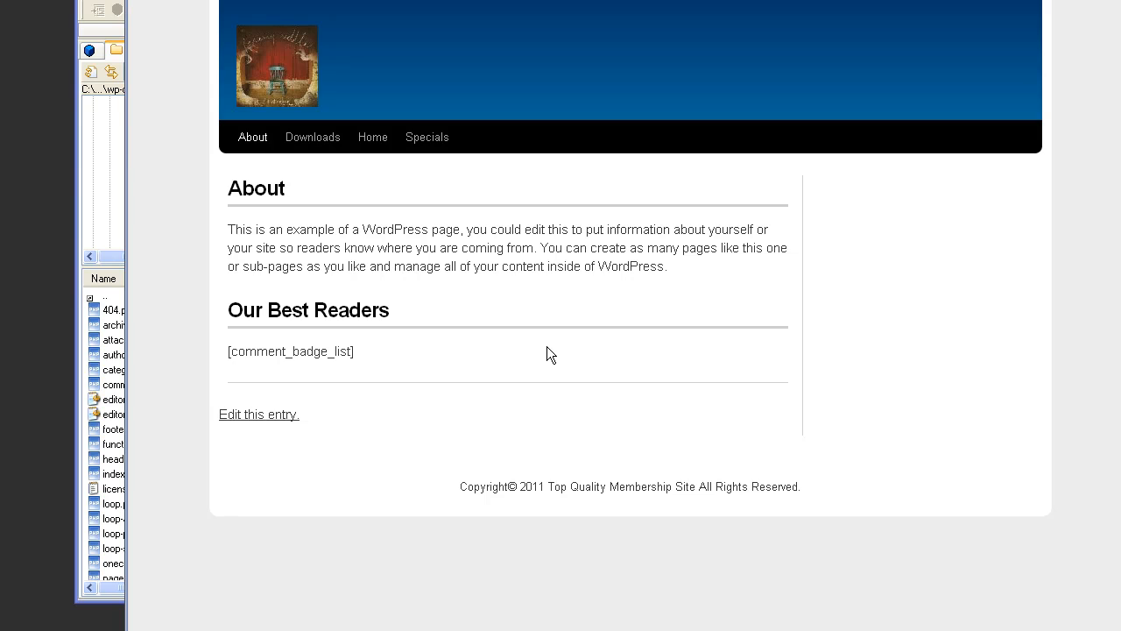
{"action": "mouse_move", "coordinate": [375, 221]}
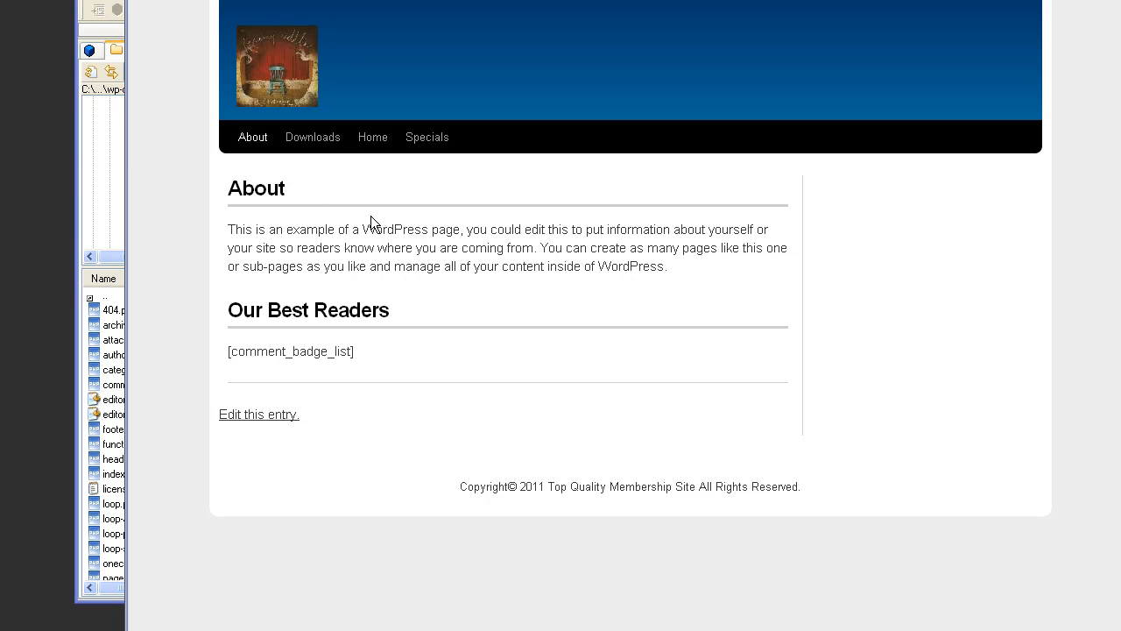
{"action": "mouse_move", "coordinate": [301, 179]}
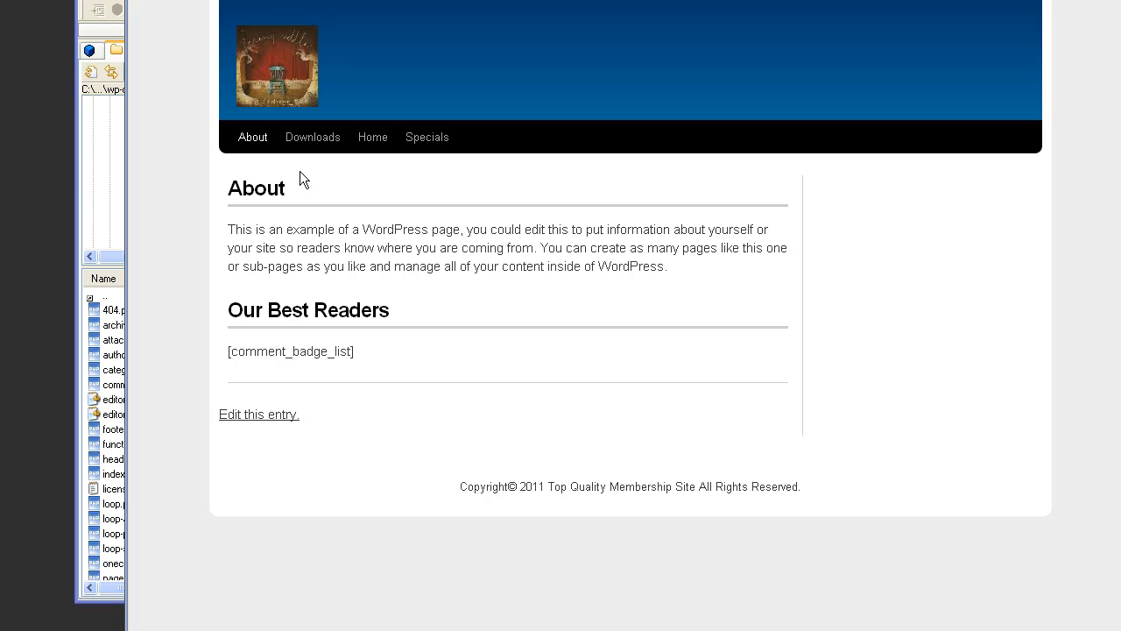
{"action": "mouse_move", "coordinate": [277, 180]}
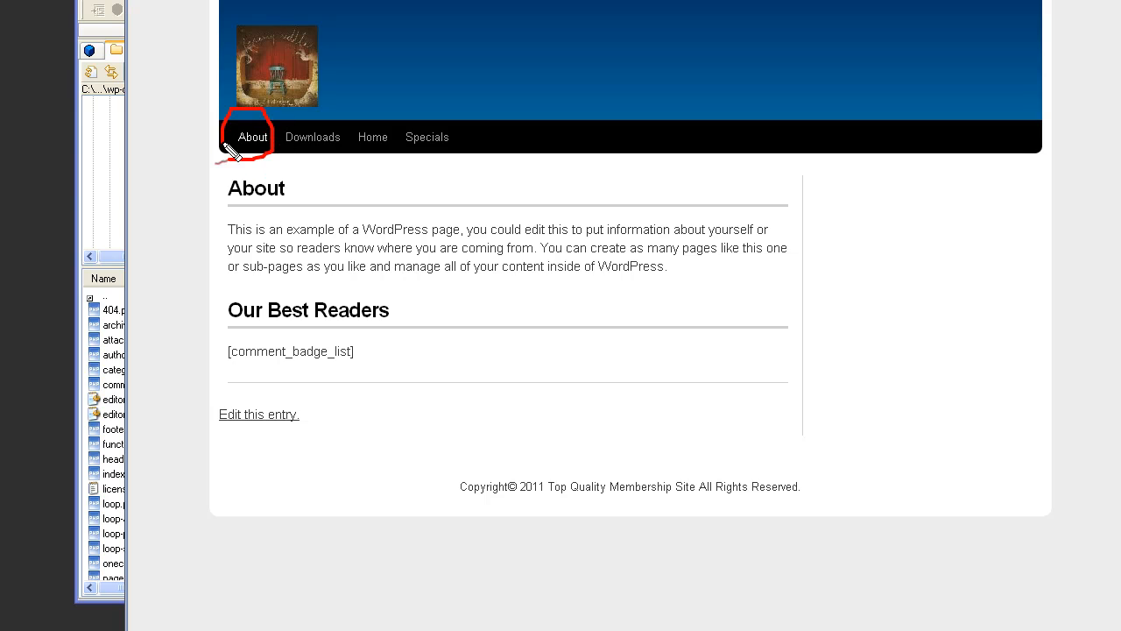
{"action": "mouse_move", "coordinate": [312, 212]}
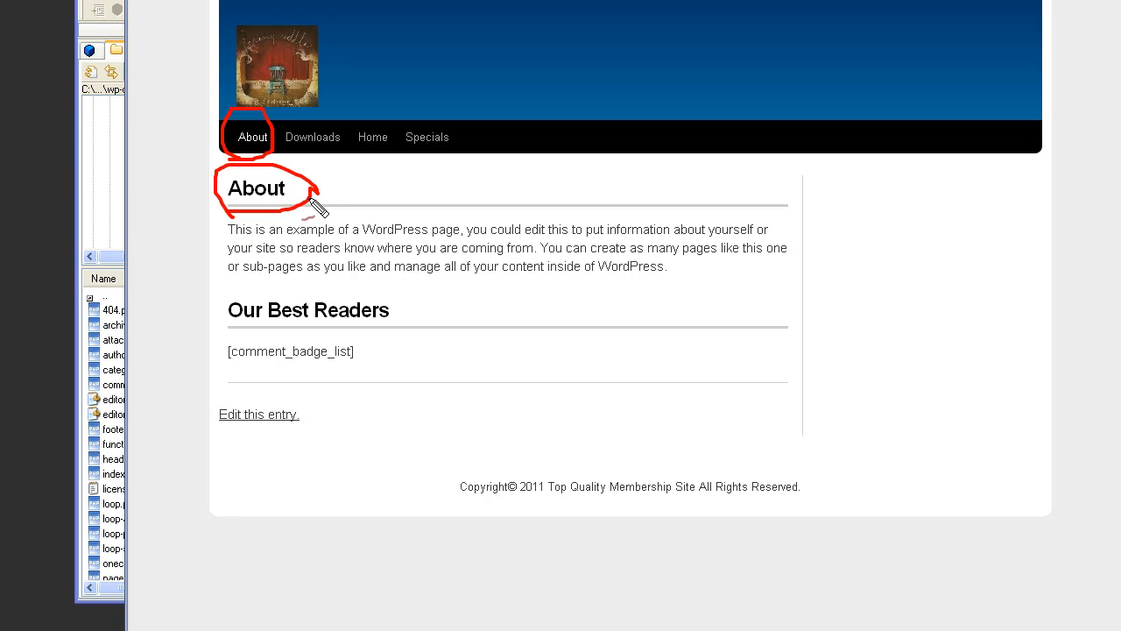
{"action": "mouse_move", "coordinate": [319, 185]}
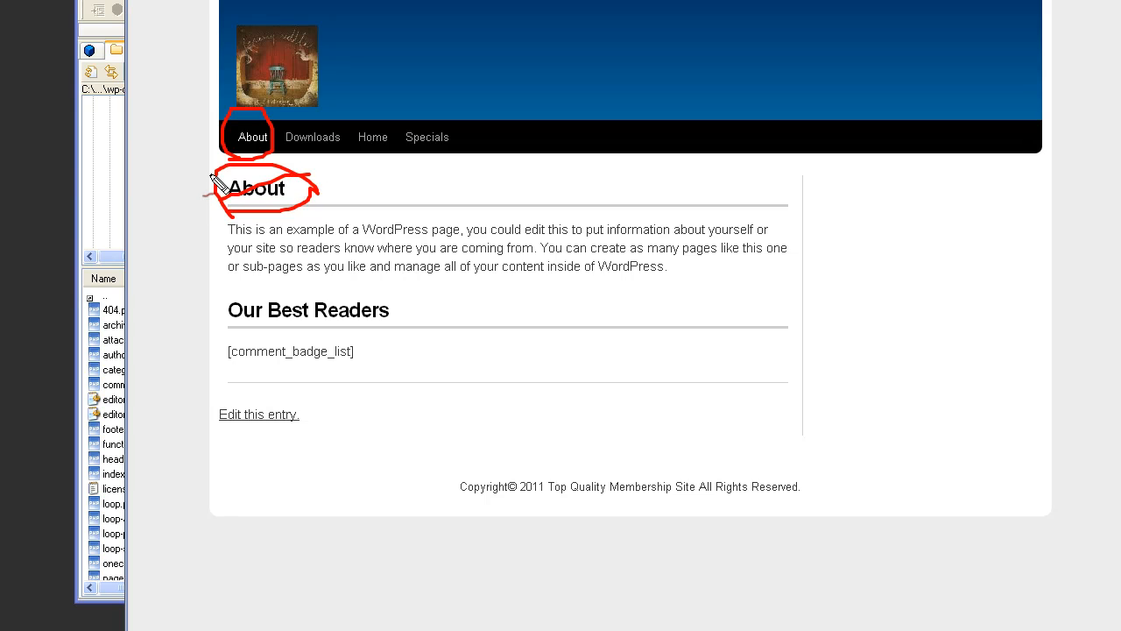
{"action": "mouse_move", "coordinate": [311, 209]}
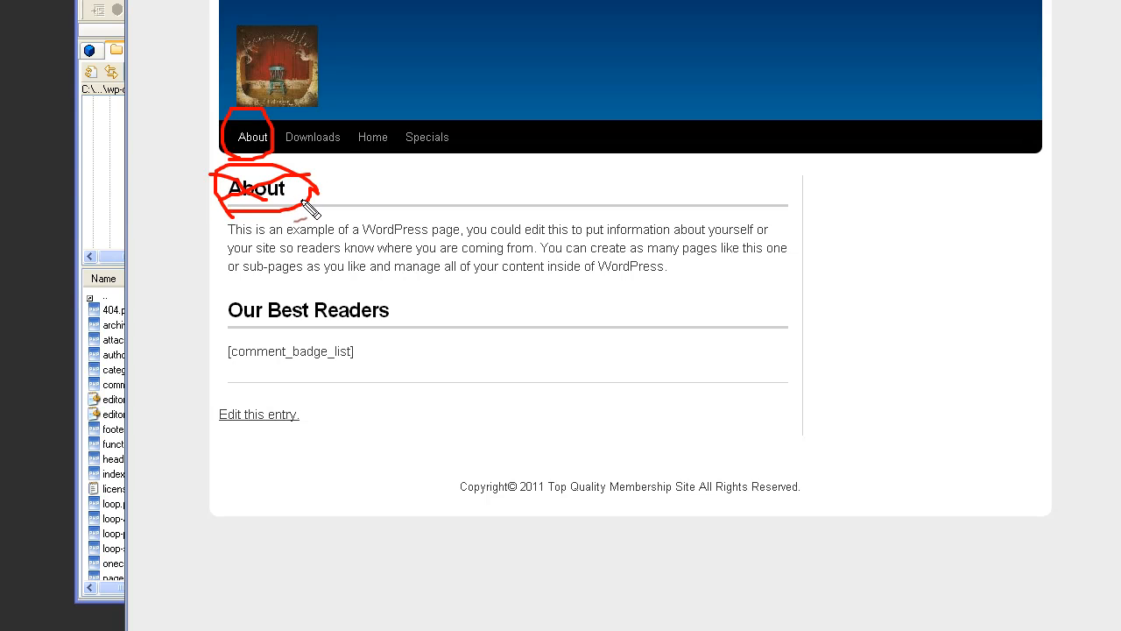
{"action": "mouse_move", "coordinate": [253, 151]}
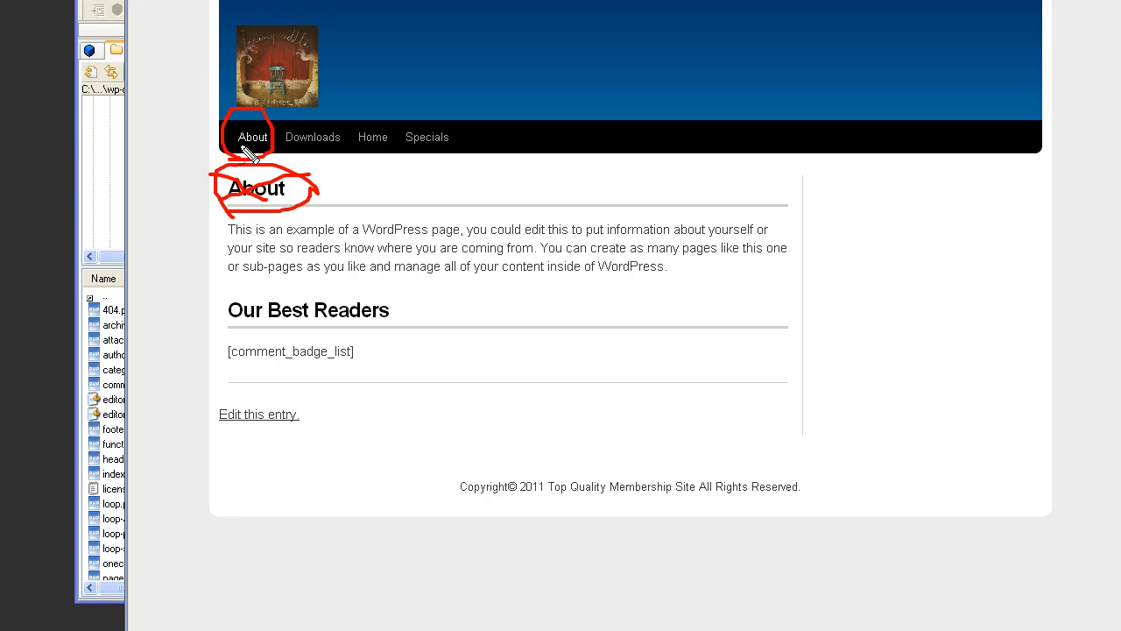
{"action": "mouse_move", "coordinate": [295, 119]}
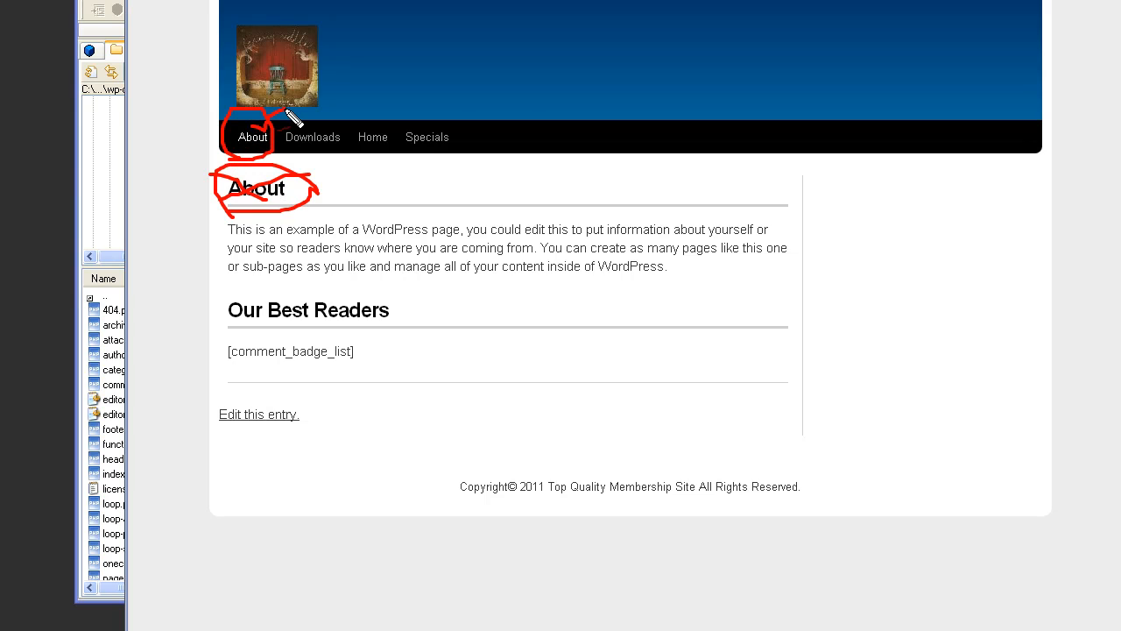
{"action": "mouse_move", "coordinate": [533, 122]}
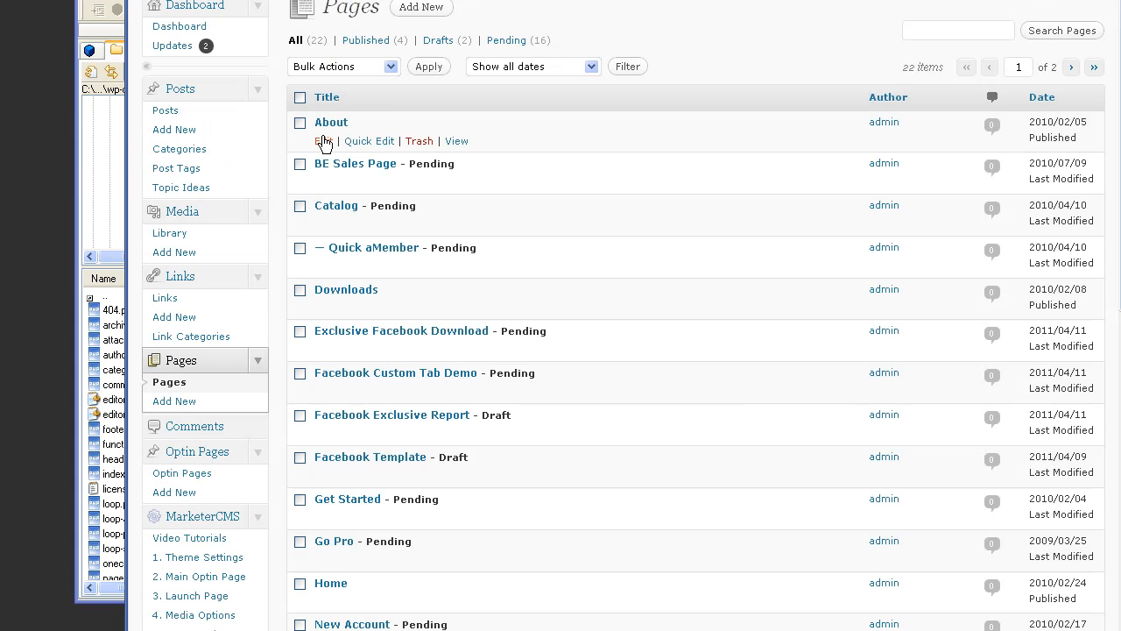
Clear the About page's title via Quick Edit, update it and view the now-untitled page.
{"action": "left_click", "coordinate": [368, 140]}
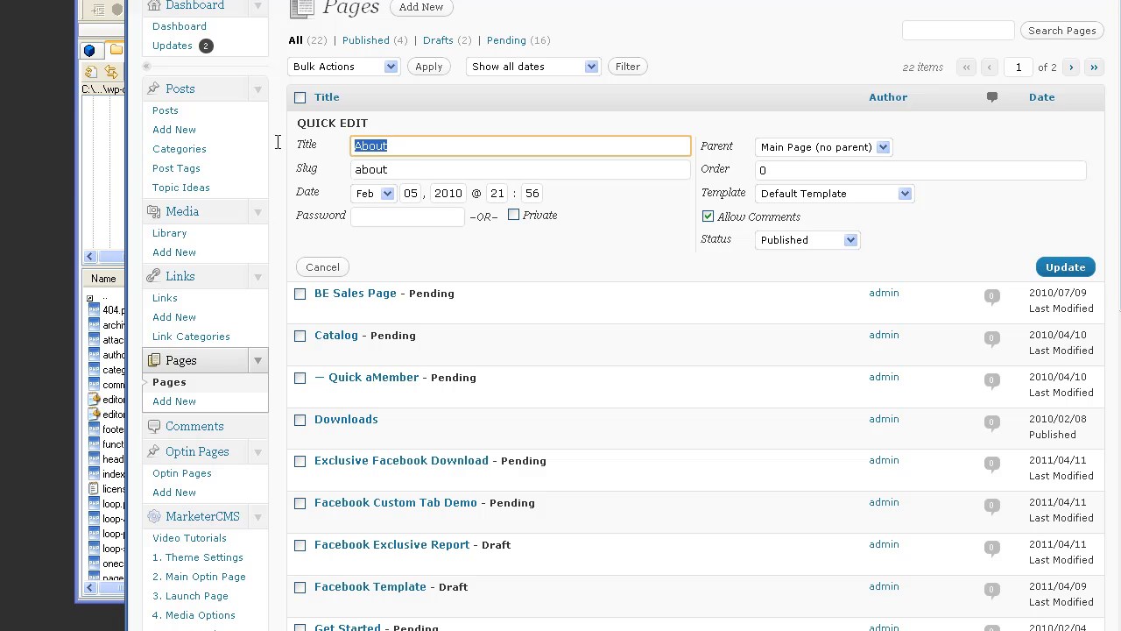
{"action": "left_click", "coordinate": [1066, 266]}
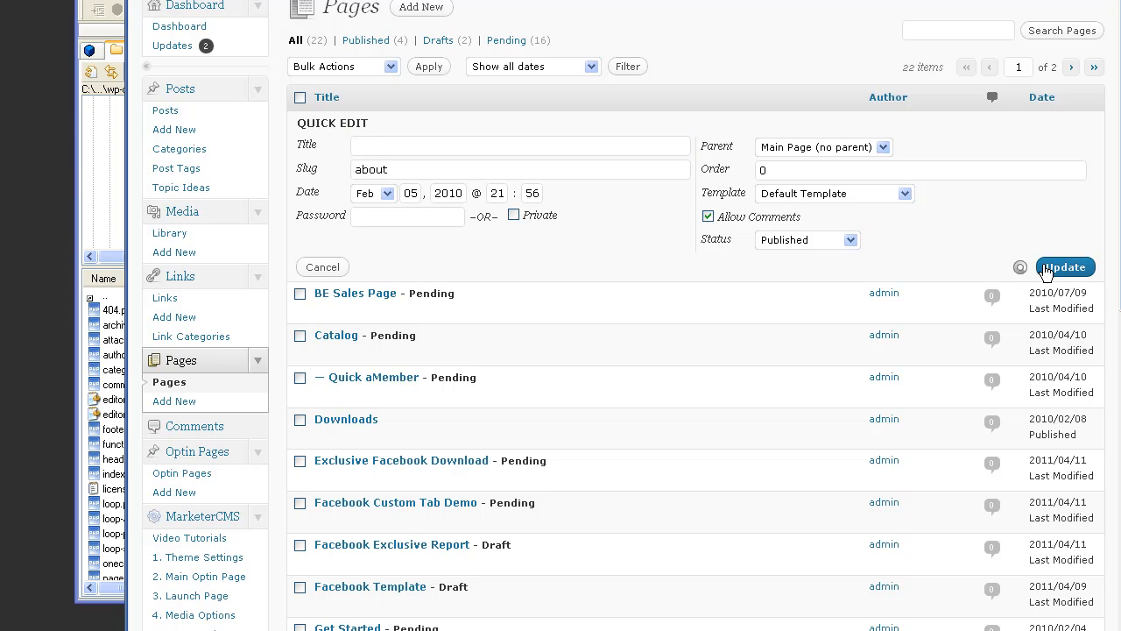
{"action": "left_click", "coordinate": [1065, 267]}
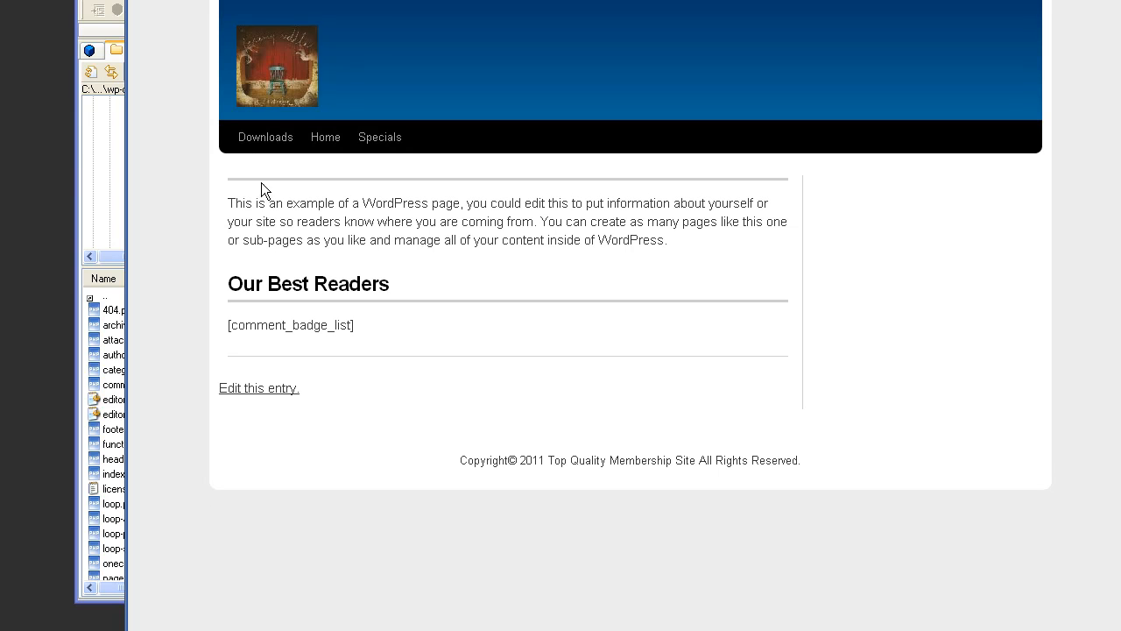
{"action": "mouse_move", "coordinate": [228, 156]}
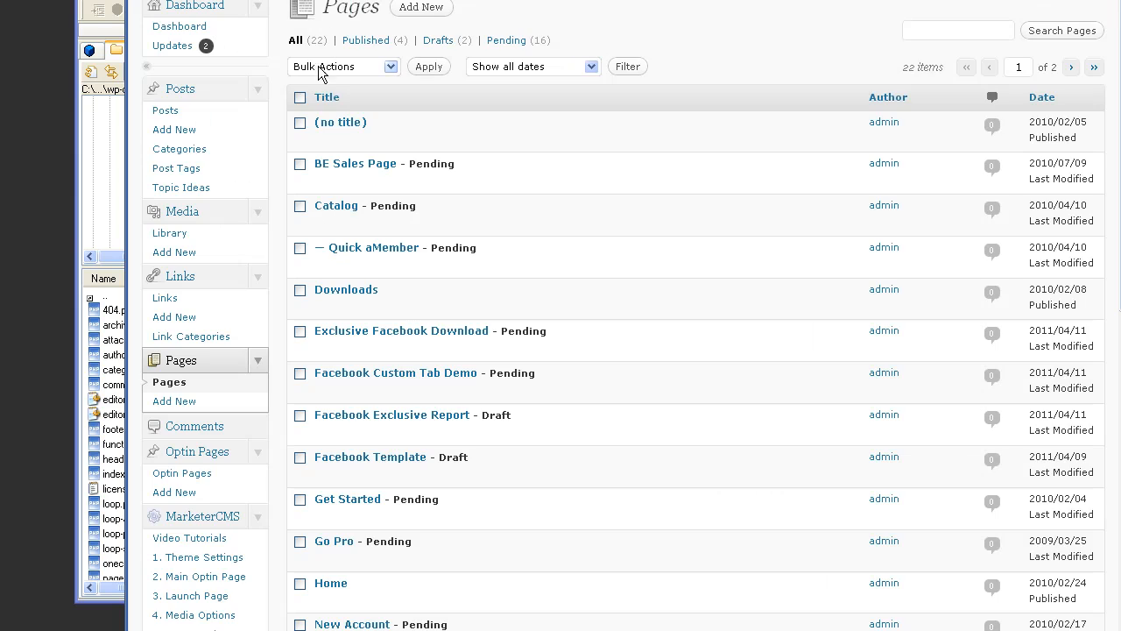
{"action": "mouse_move", "coordinate": [370, 141]}
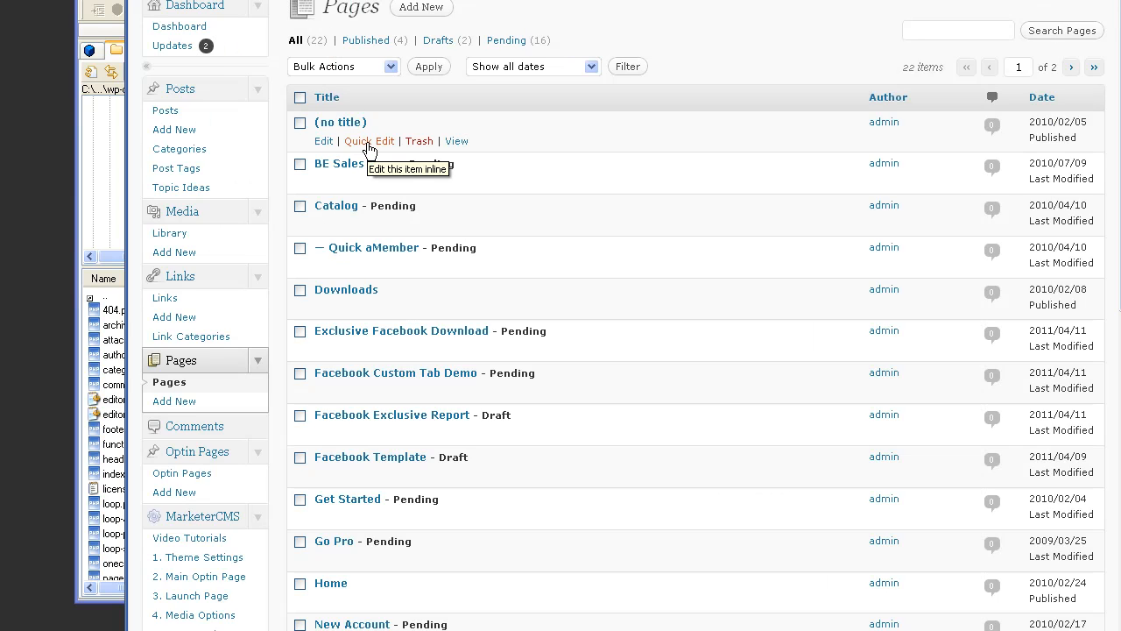
Restore the untitled page's title to 'About' via Quick Edit and update it.
{"action": "left_click", "coordinate": [370, 140]}
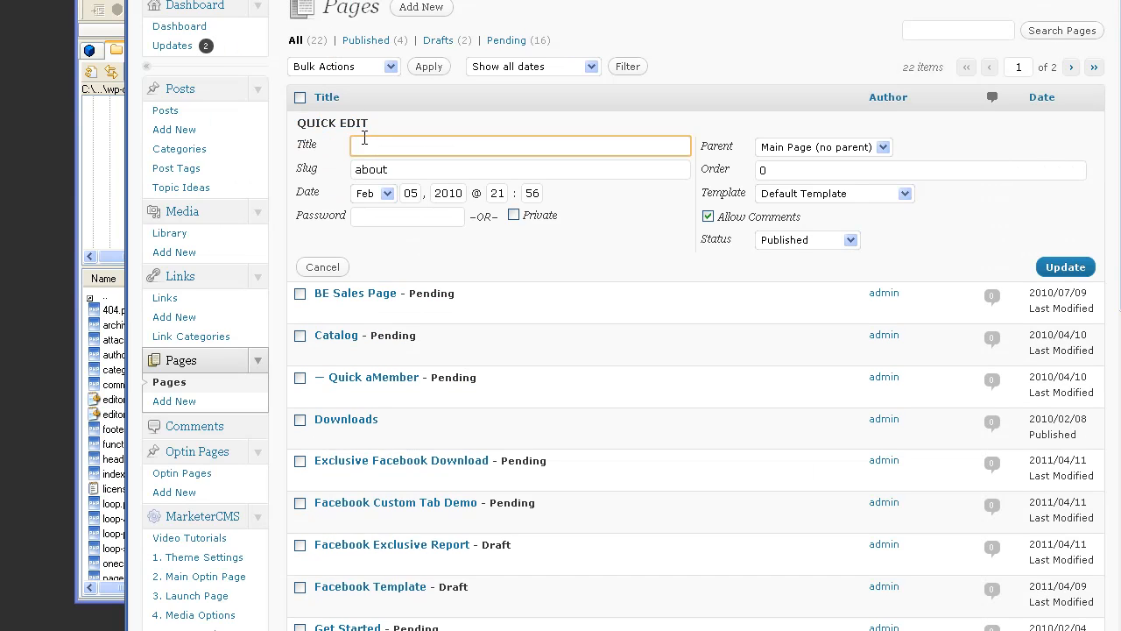
{"action": "type", "text": "About"}
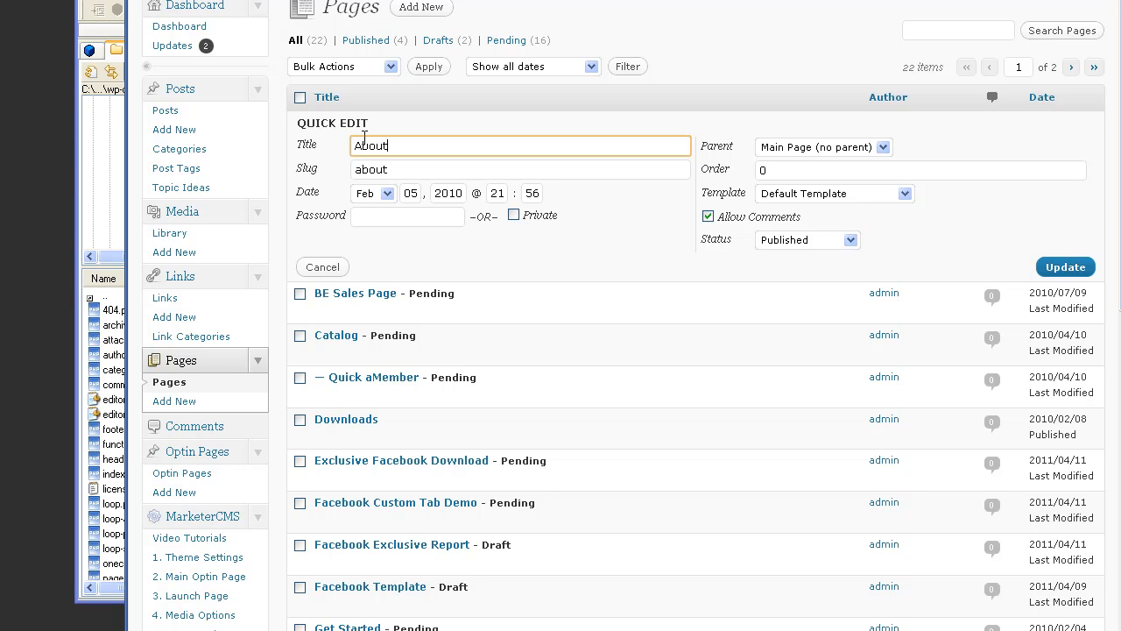
{"action": "left_click", "coordinate": [1065, 266]}
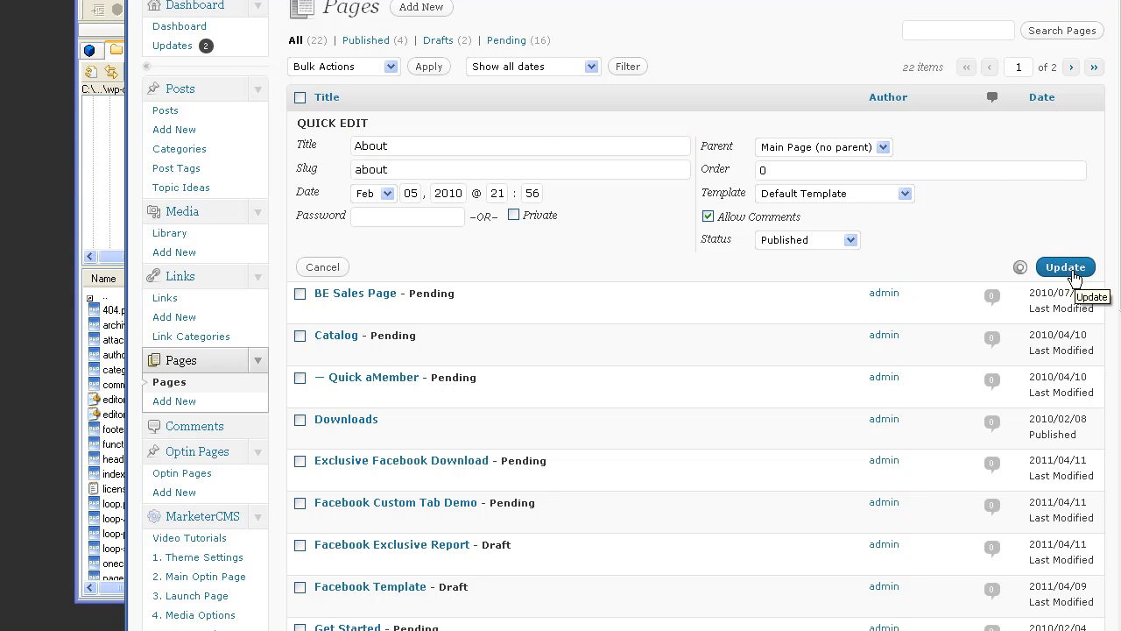
{"action": "left_click", "coordinate": [1066, 266]}
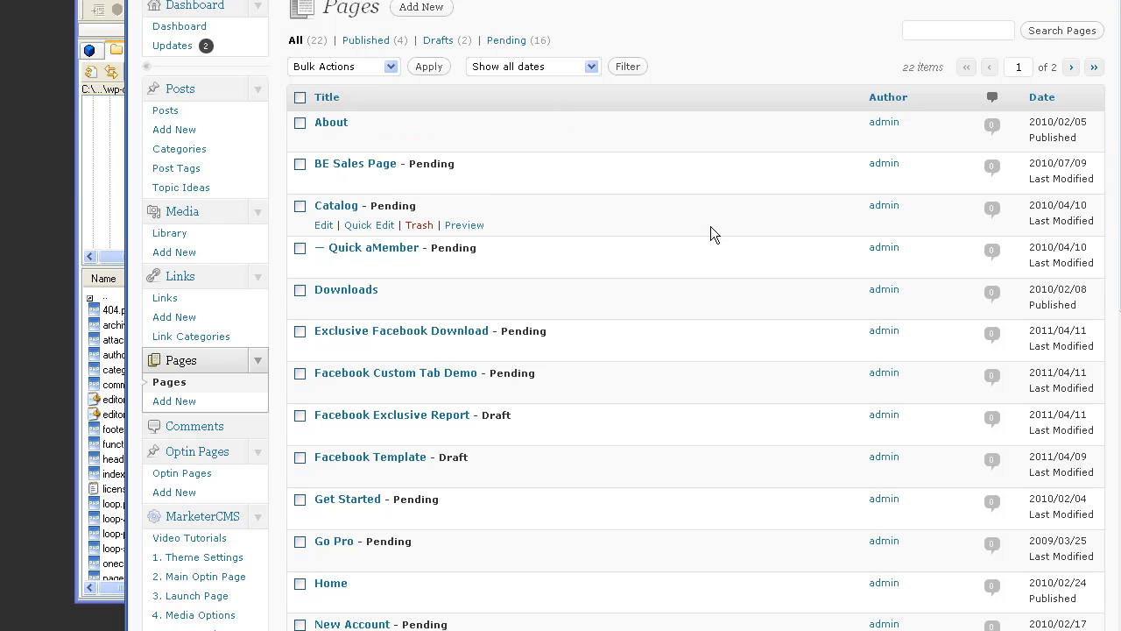
{"action": "mouse_move", "coordinate": [704, 217]}
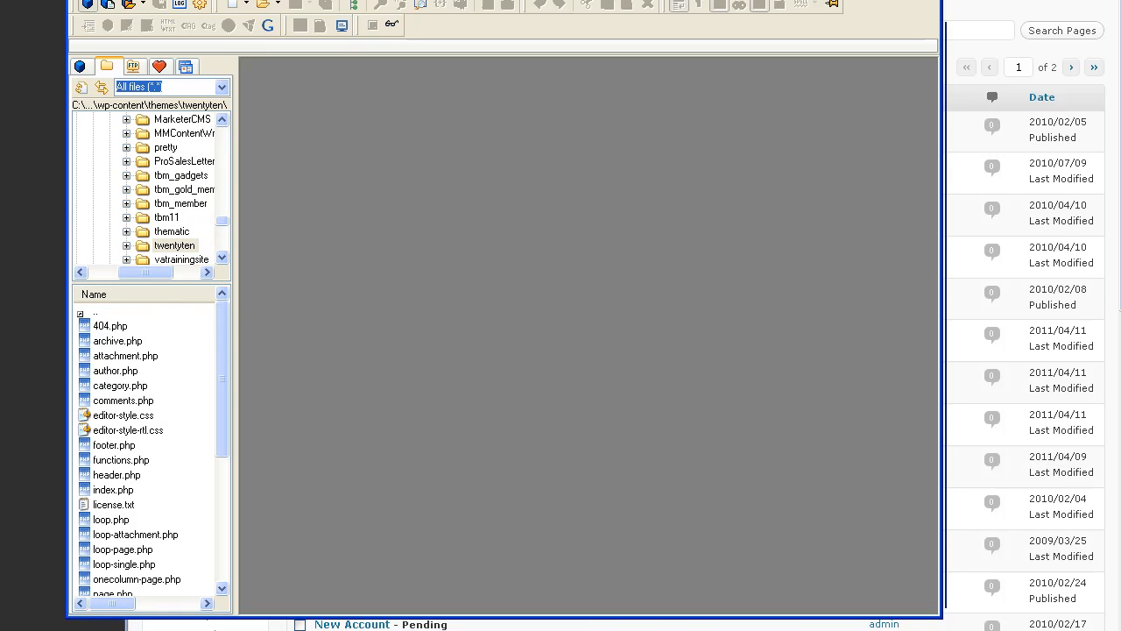
Open page.php from the themes\MarketerCMS folder for editing.
{"action": "double_click", "coordinate": [180, 119]}
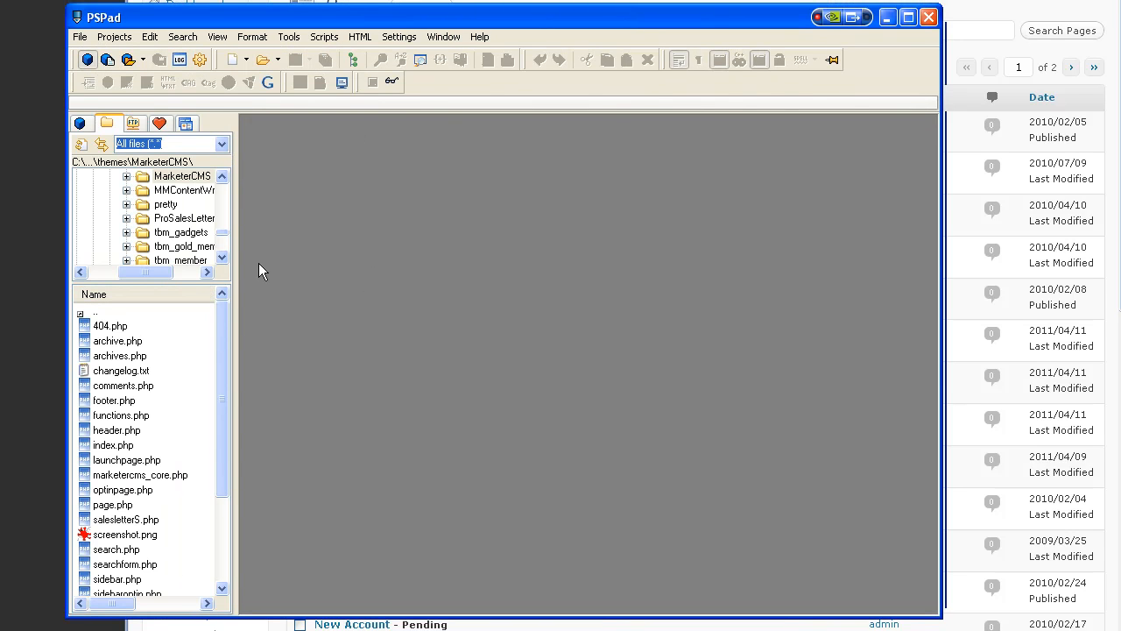
{"action": "mouse_move", "coordinate": [252, 322]}
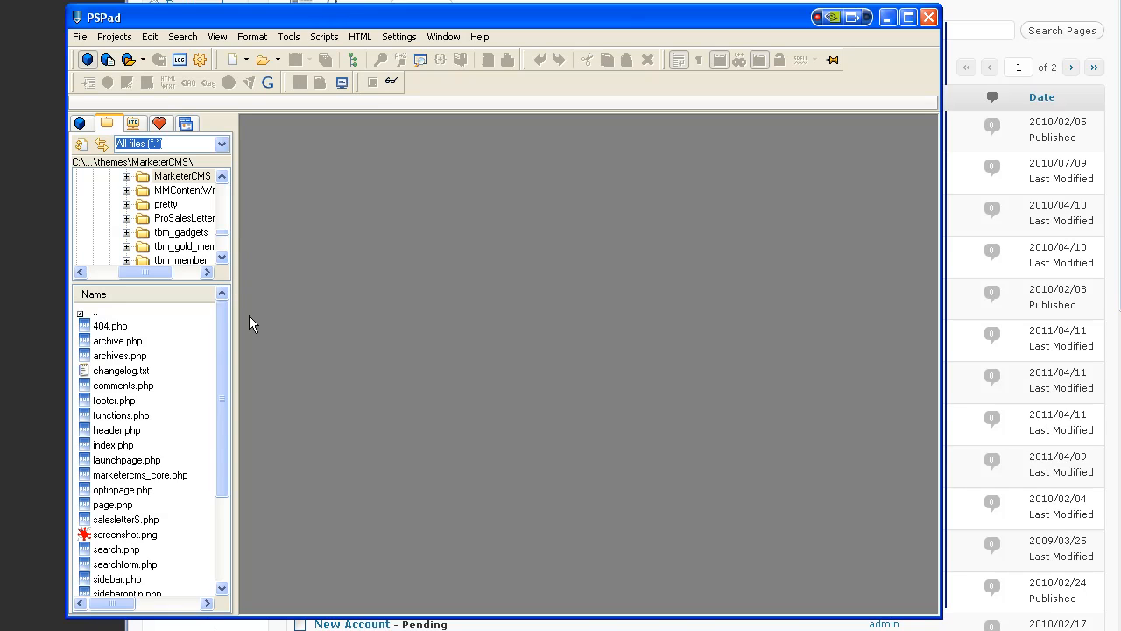
{"action": "mouse_move", "coordinate": [857, 424]}
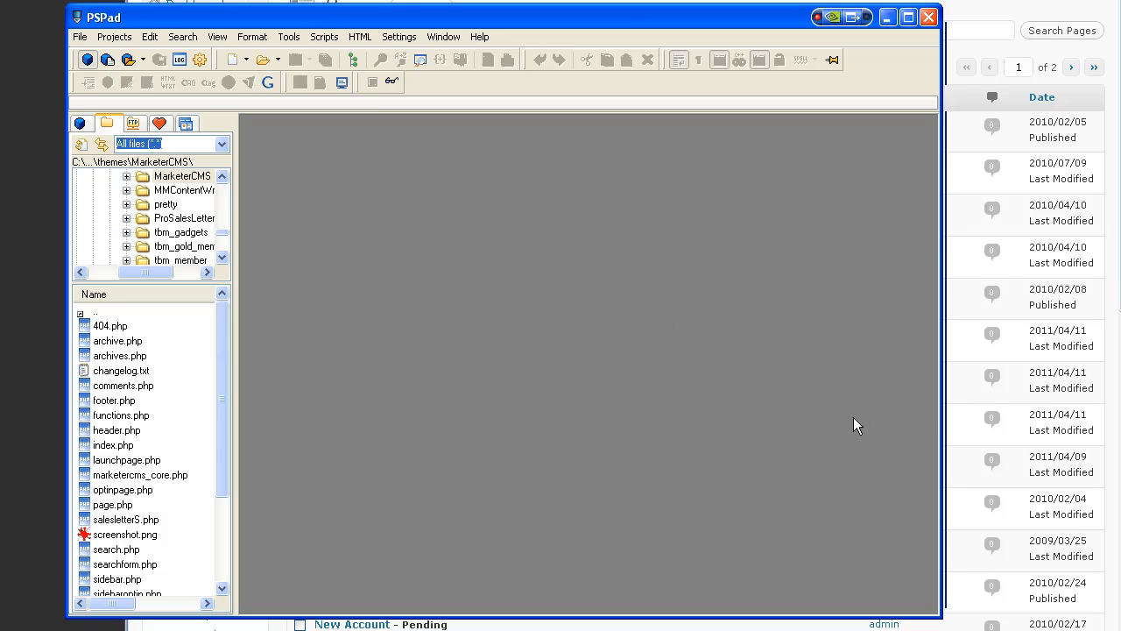
{"action": "mouse_move", "coordinate": [943, 624]}
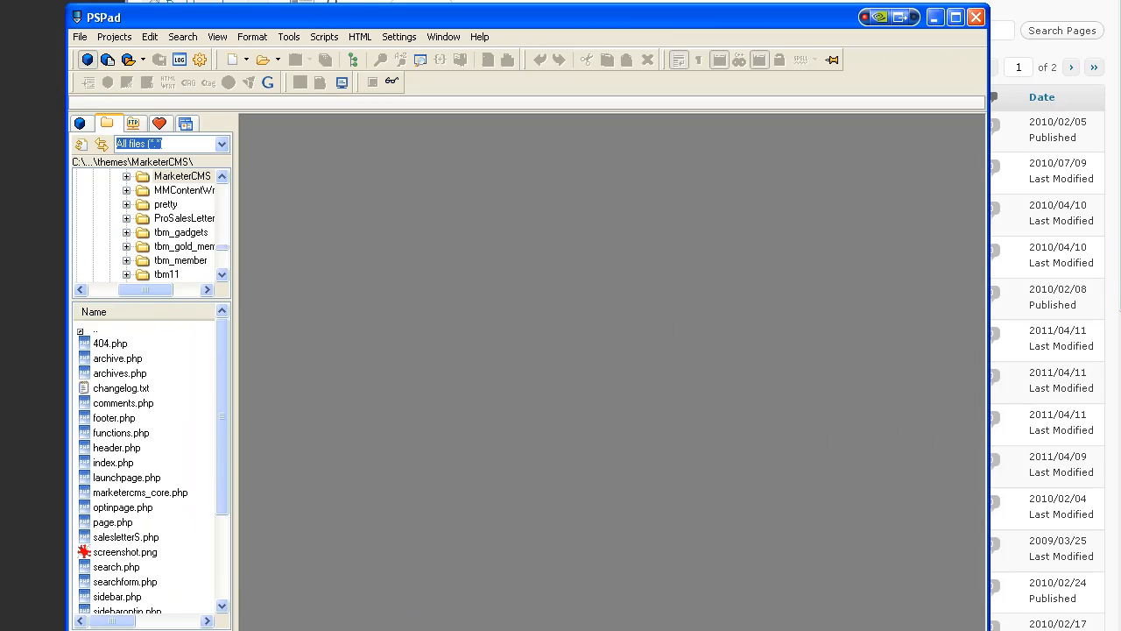
{"action": "mouse_move", "coordinate": [247, 322]}
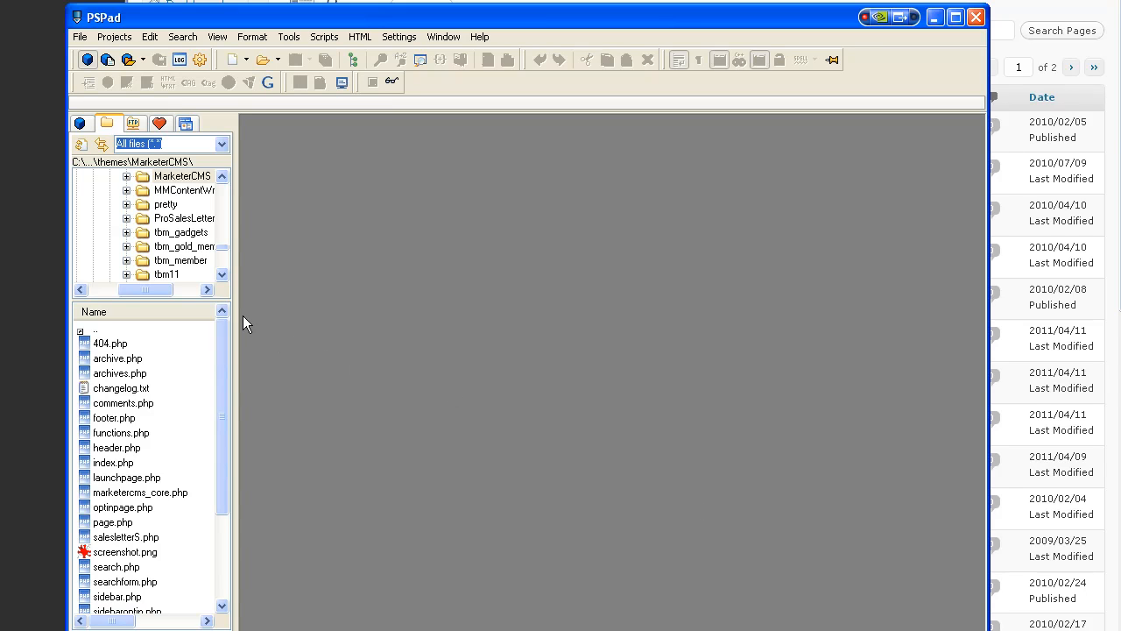
{"action": "mouse_move", "coordinate": [237, 312]}
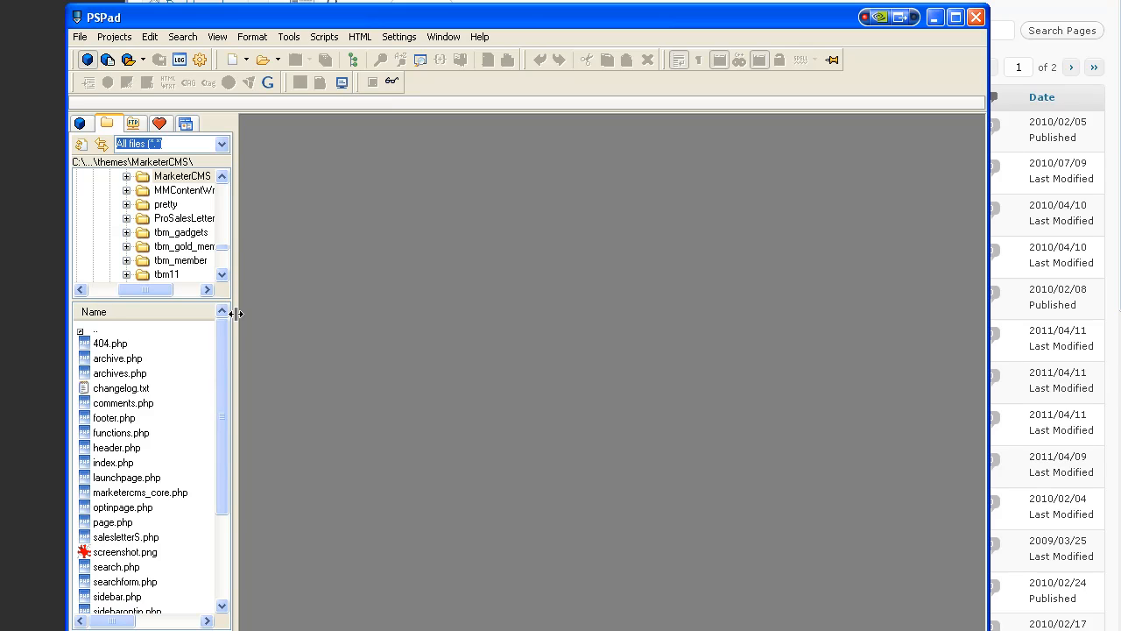
{"action": "mouse_move", "coordinate": [422, 340]}
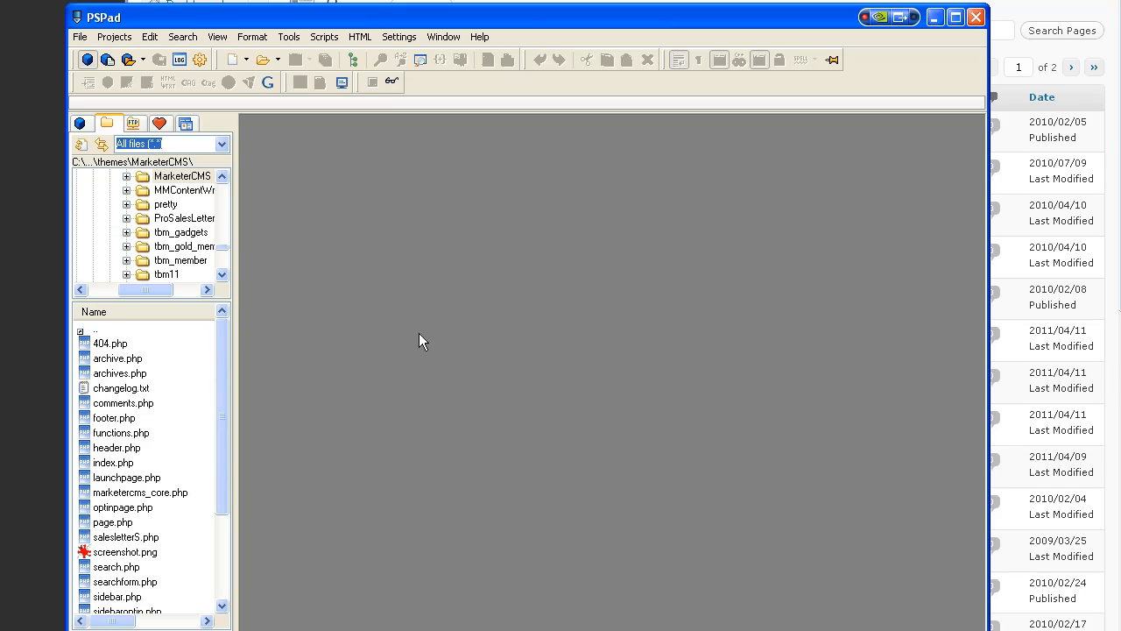
{"action": "mouse_move", "coordinate": [496, 340]}
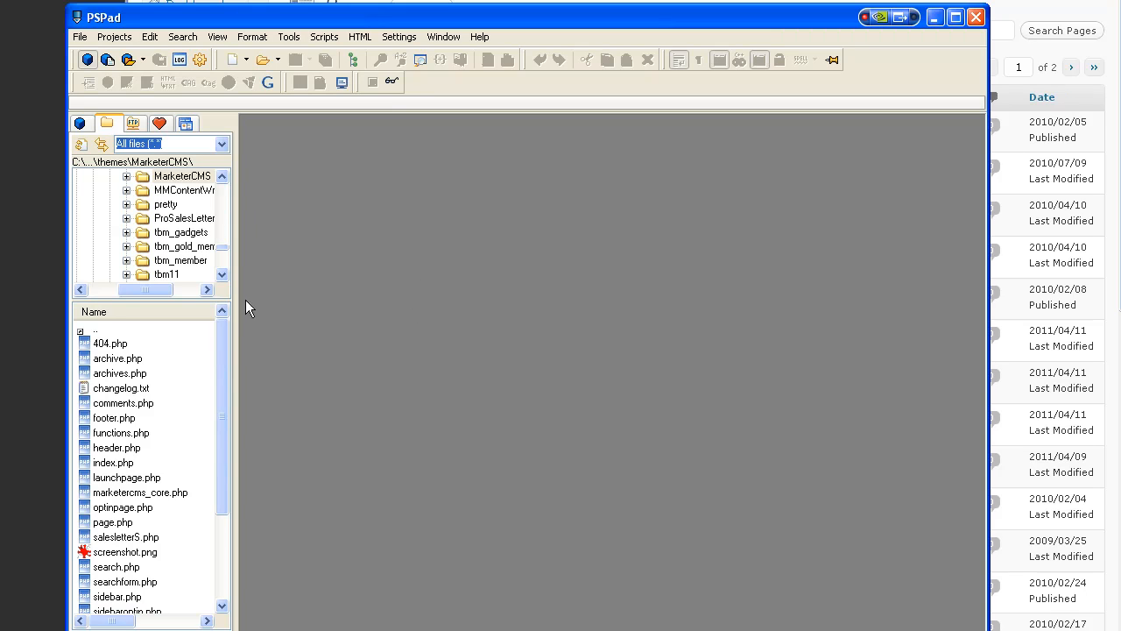
{"action": "mouse_move", "coordinate": [143, 184]}
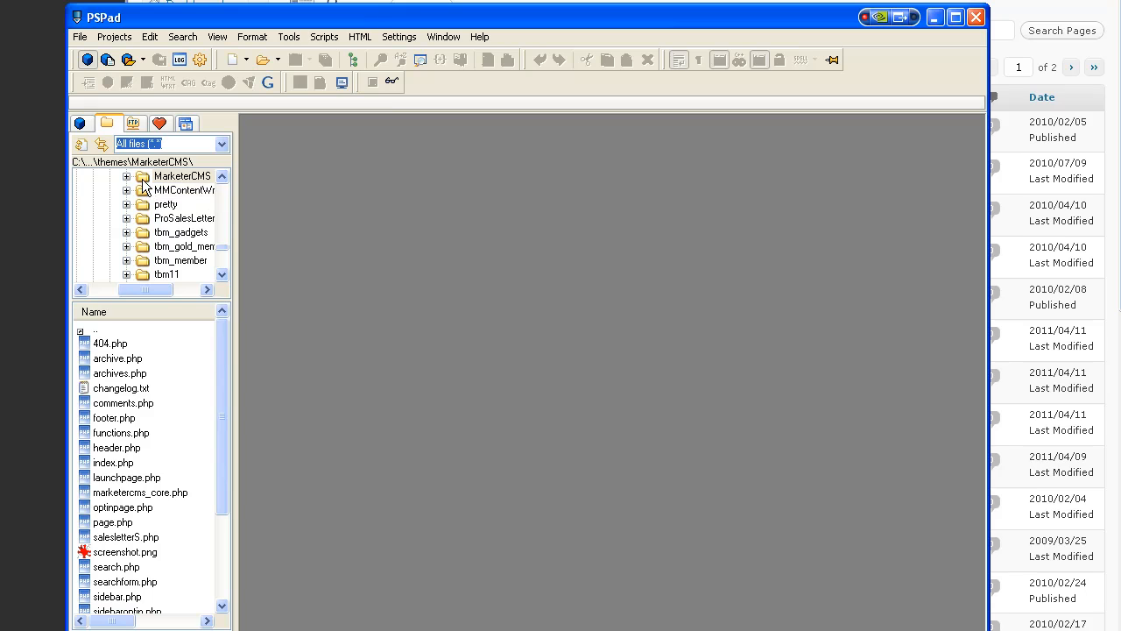
{"action": "left_click", "coordinate": [126, 175]}
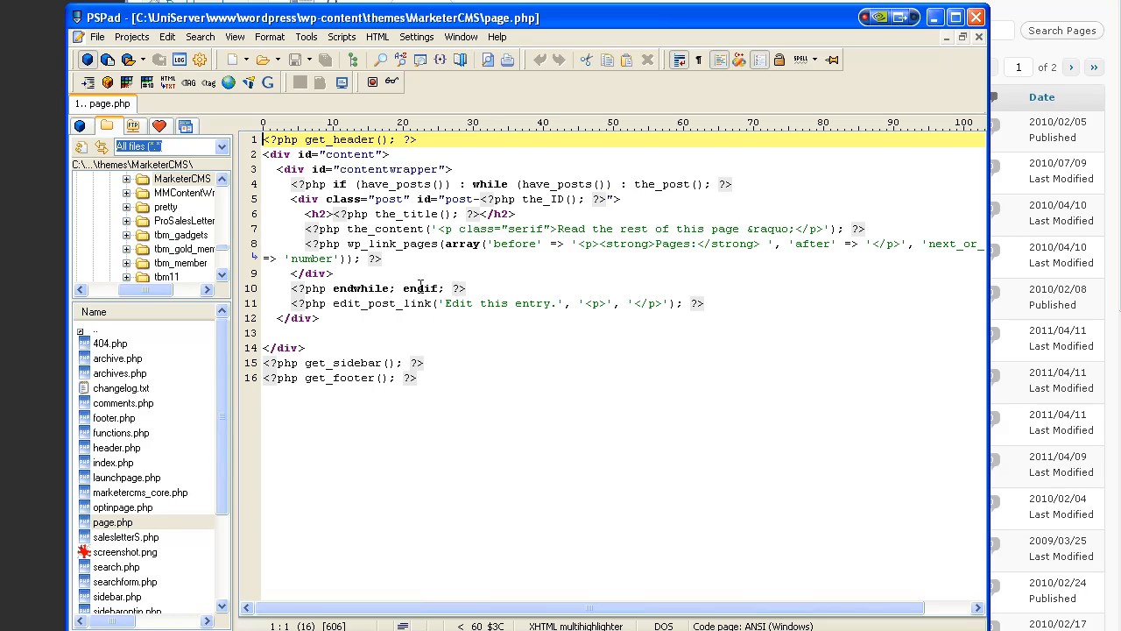
Save a copy of page.php as page_notitle.php in the MarketerCMS theme folder.
{"action": "left_click", "coordinate": [98, 36]}
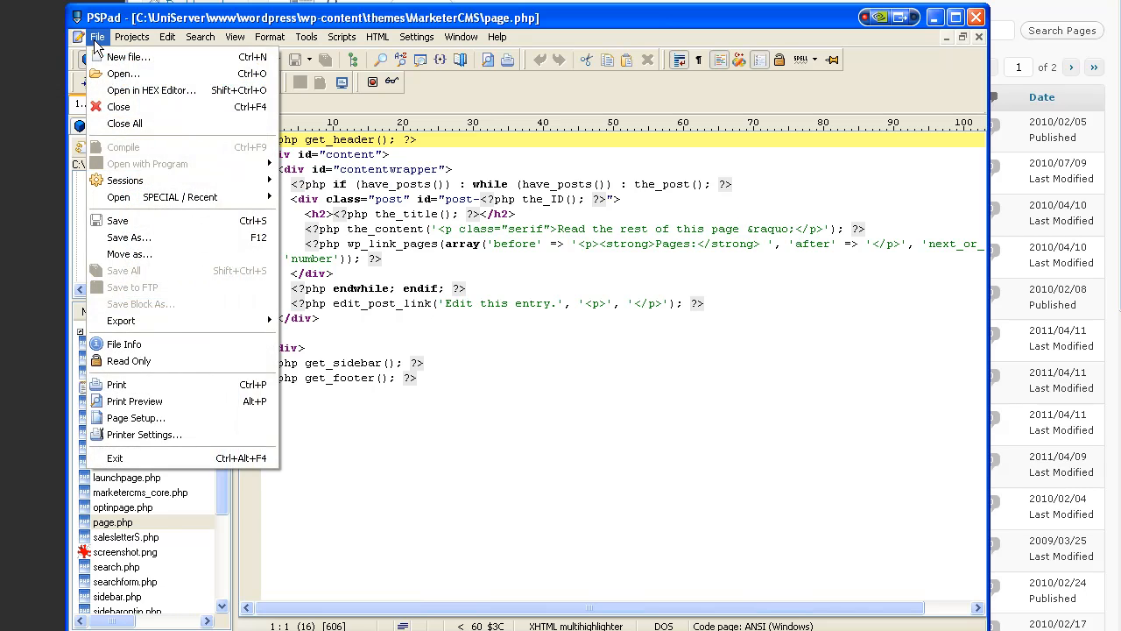
{"action": "left_click", "coordinate": [129, 239]}
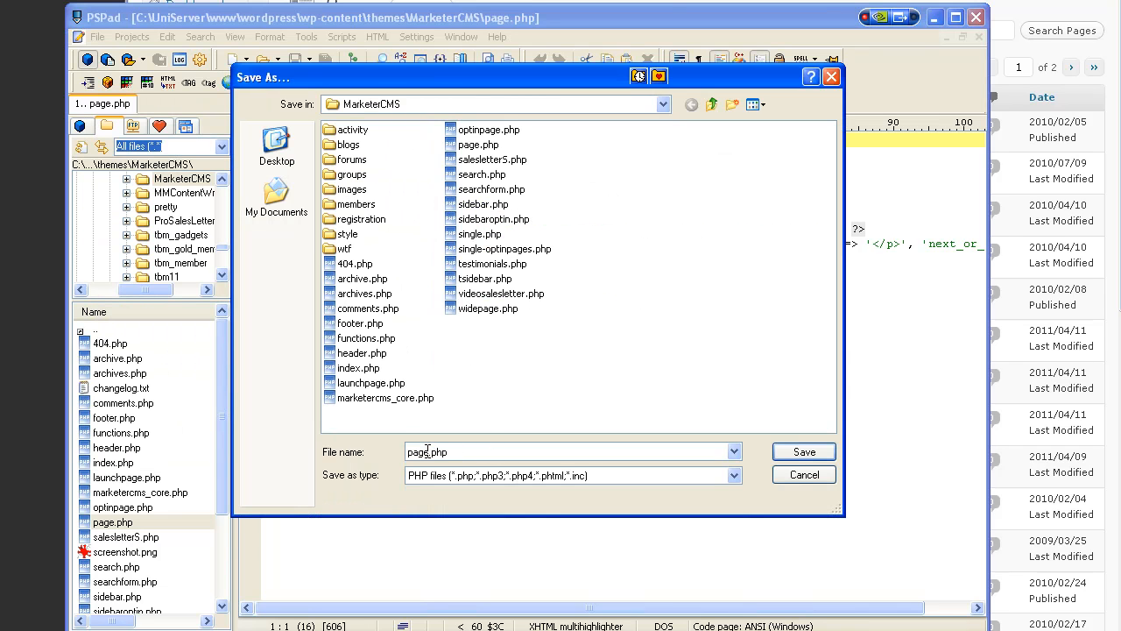
{"action": "type", "text": "_nott"}
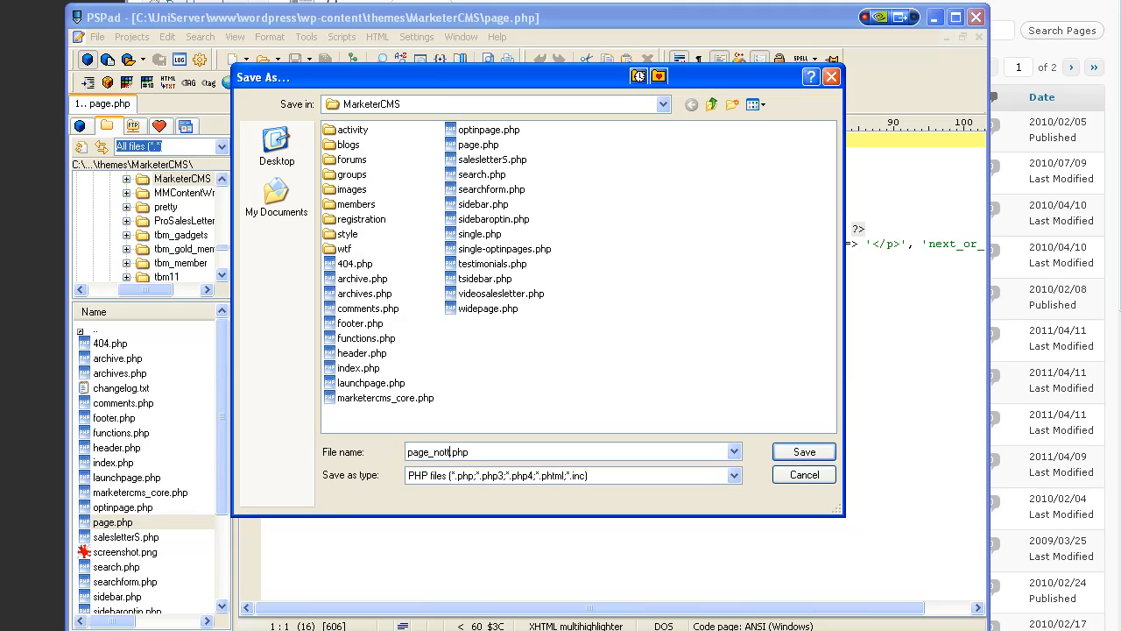
{"action": "type", "text": "itle"}
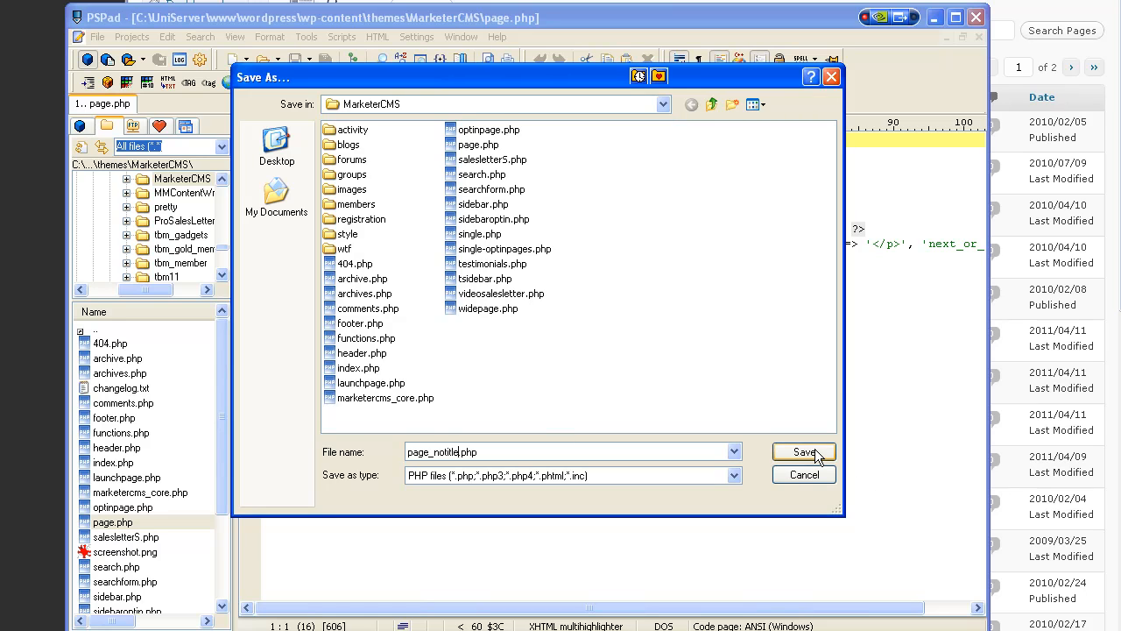
{"action": "mouse_move", "coordinate": [507, 398]}
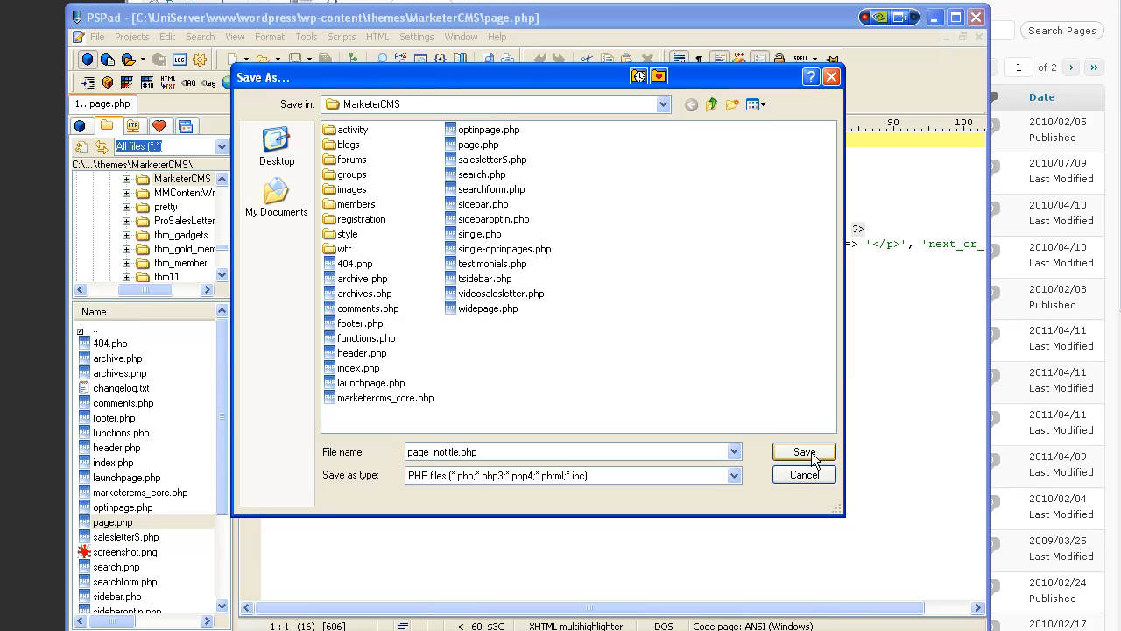
{"action": "left_click", "coordinate": [802, 452]}
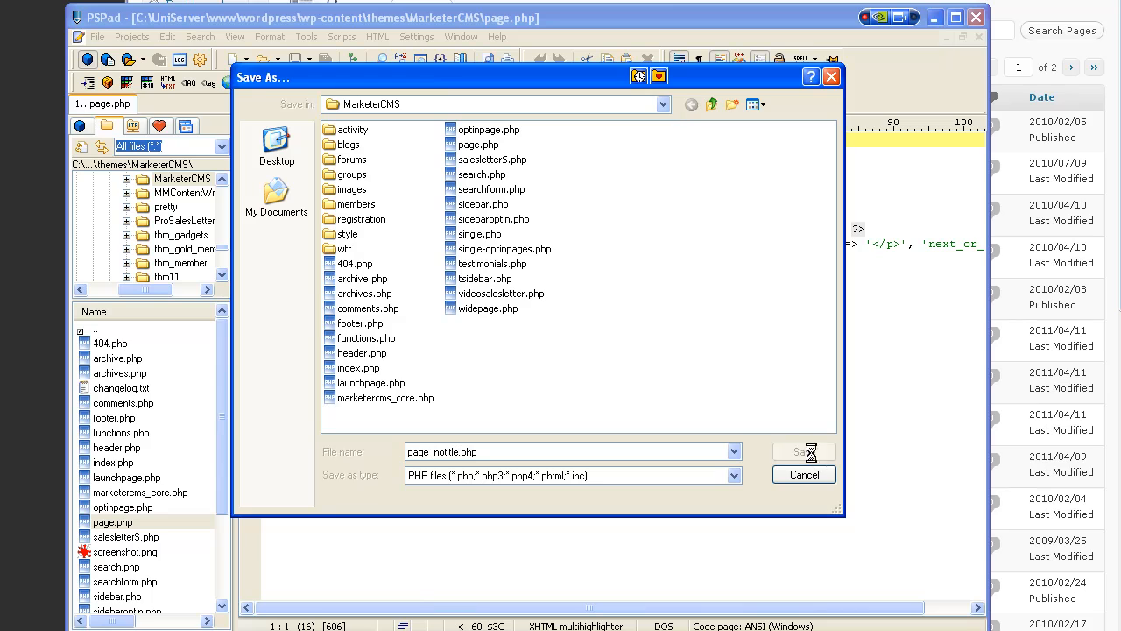
{"action": "left_click", "coordinate": [804, 452]}
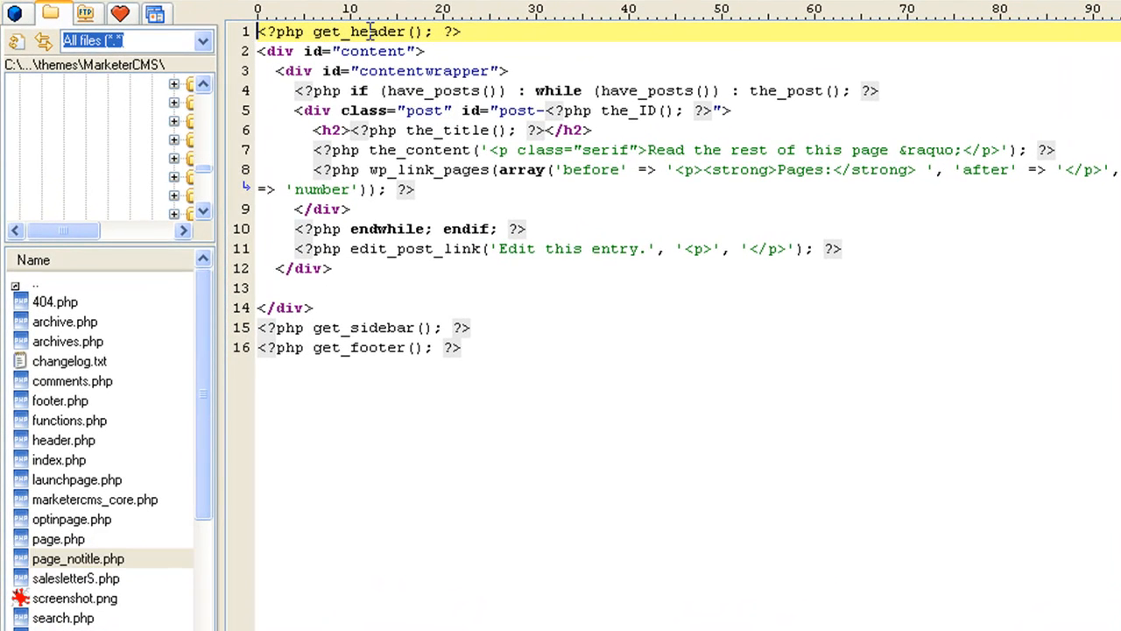
Add a PHP comment block at the top with 'Template Name: Page With No Title'.
{"action": "key", "text": "Enter"}
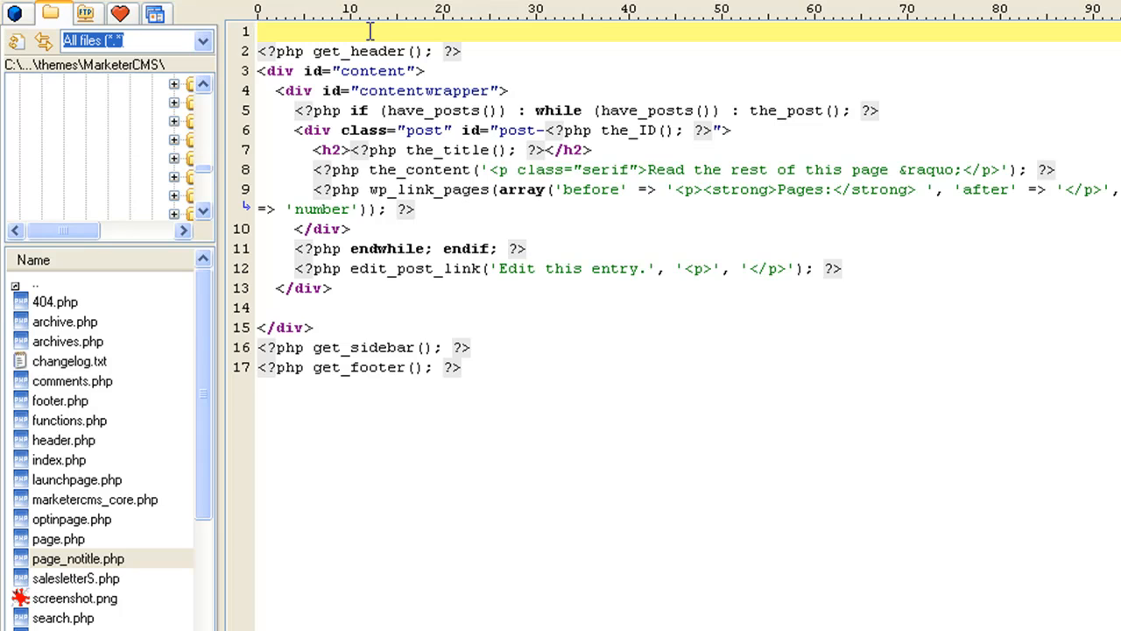
{"action": "key", "text": "Backspace"}
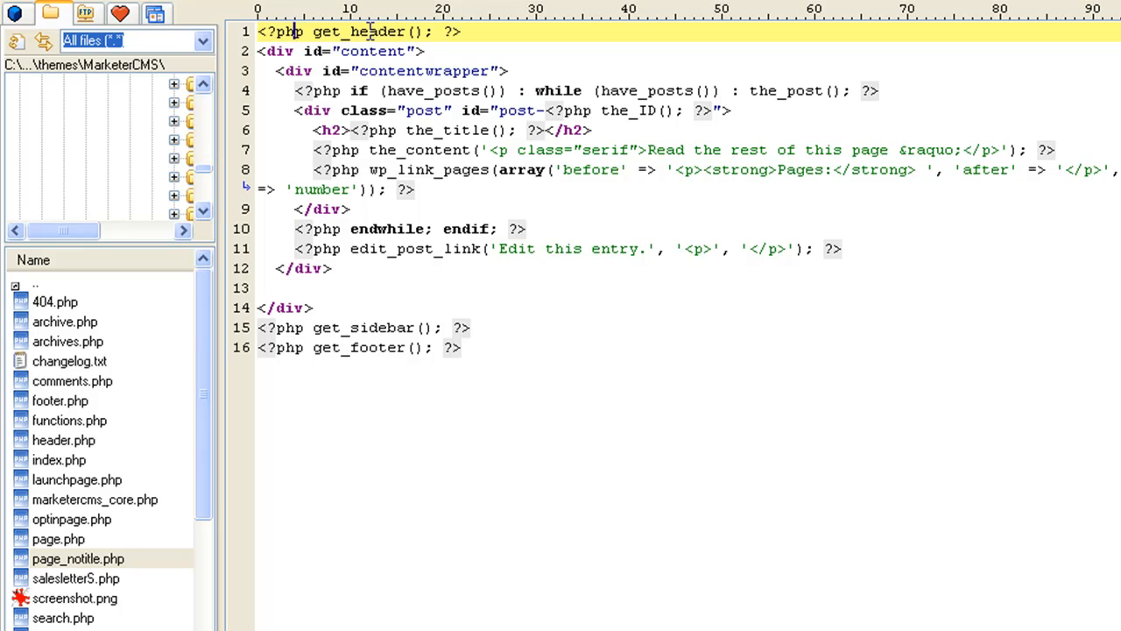
{"action": "key", "text": "Enter"}
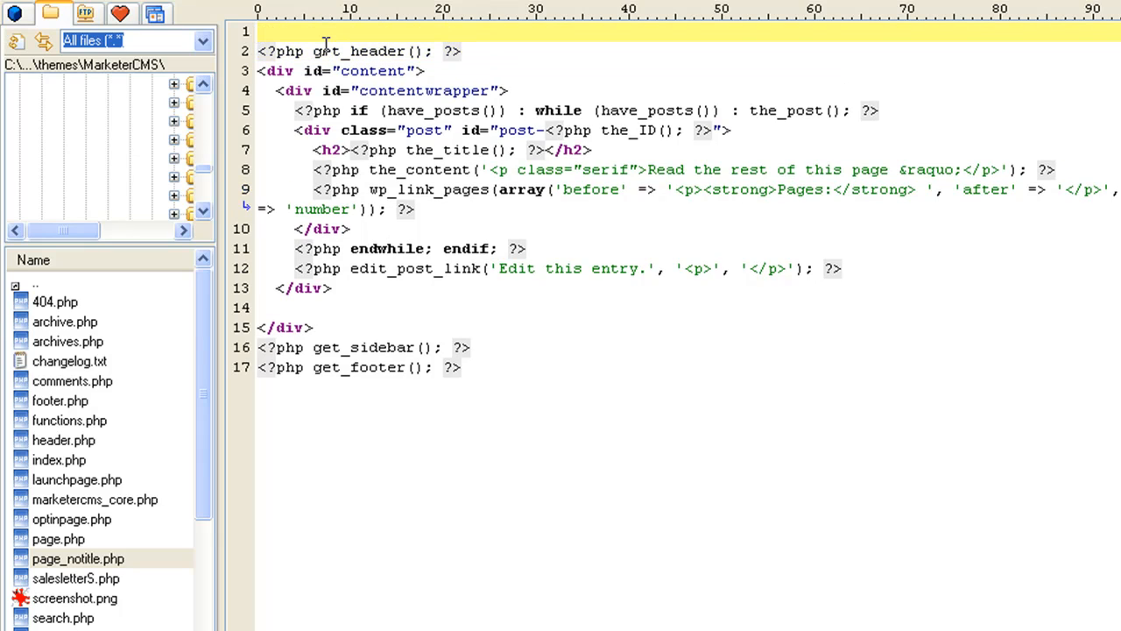
{"action": "type", "text": ";"}
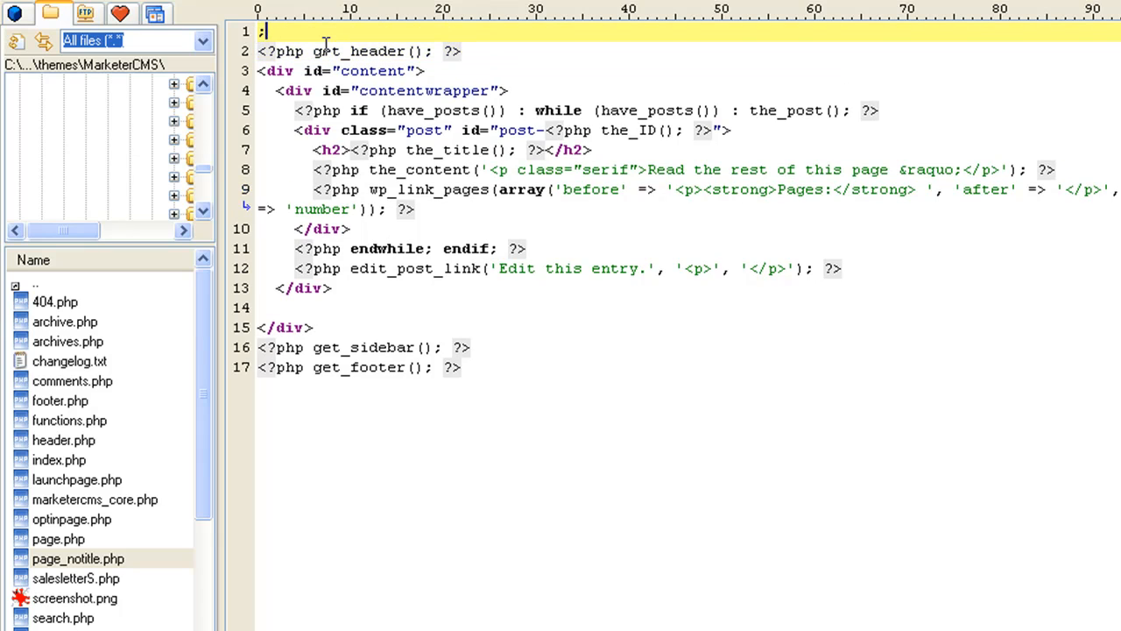
{"action": "type", "text": "<?php  ?>"}
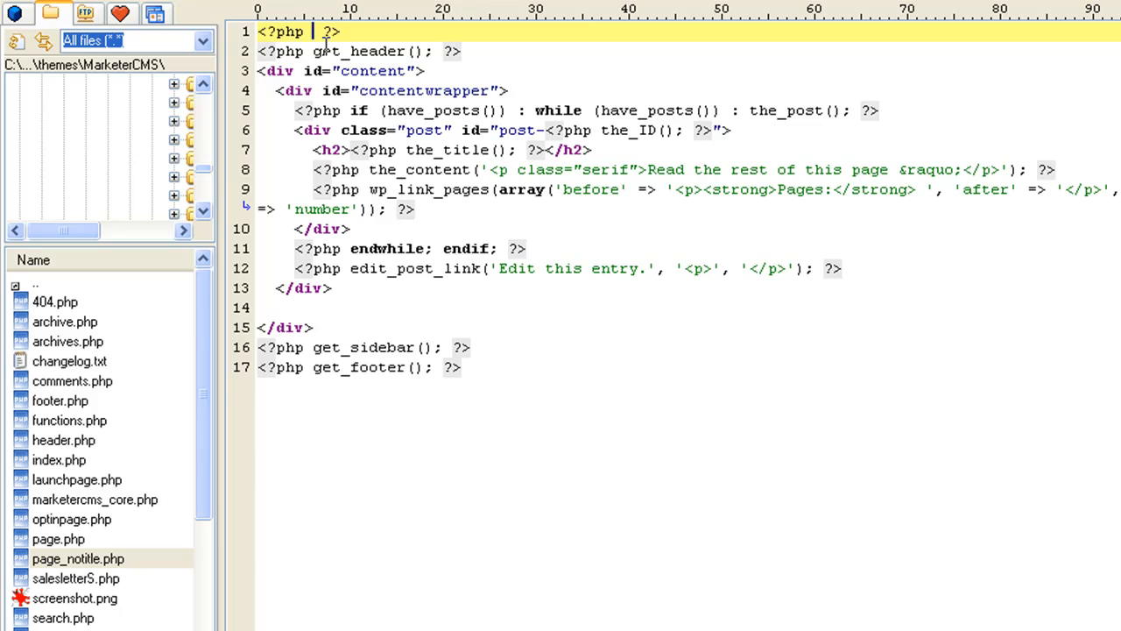
{"action": "key", "text": "Enter"}
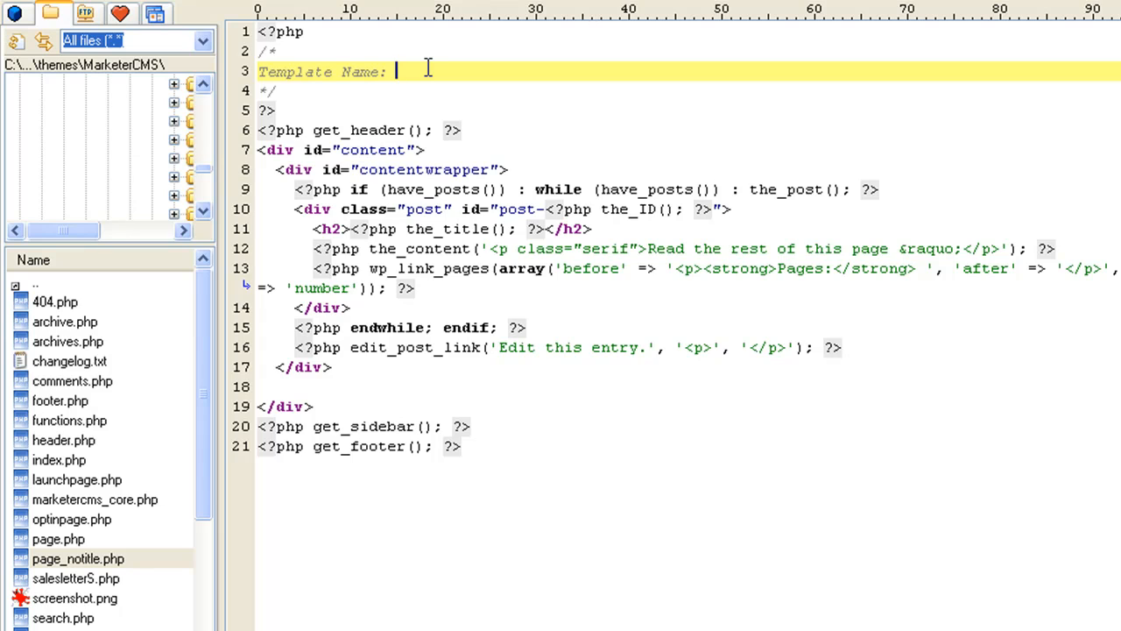
{"action": "type", "text": "Page With No Title"}
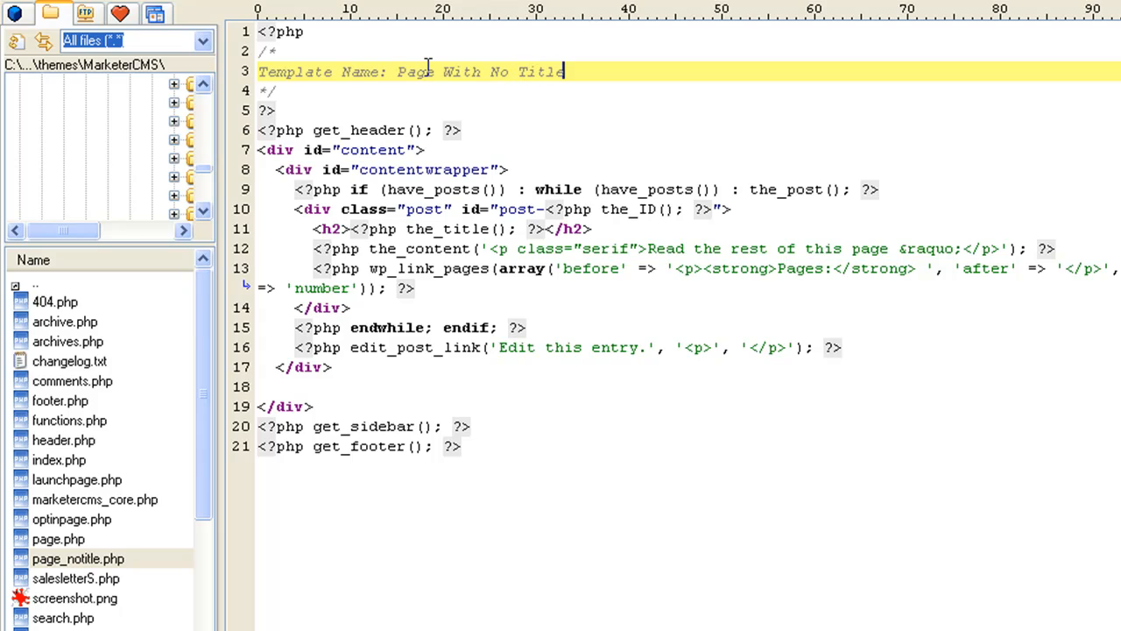
{"action": "mouse_move", "coordinate": [692, 105]}
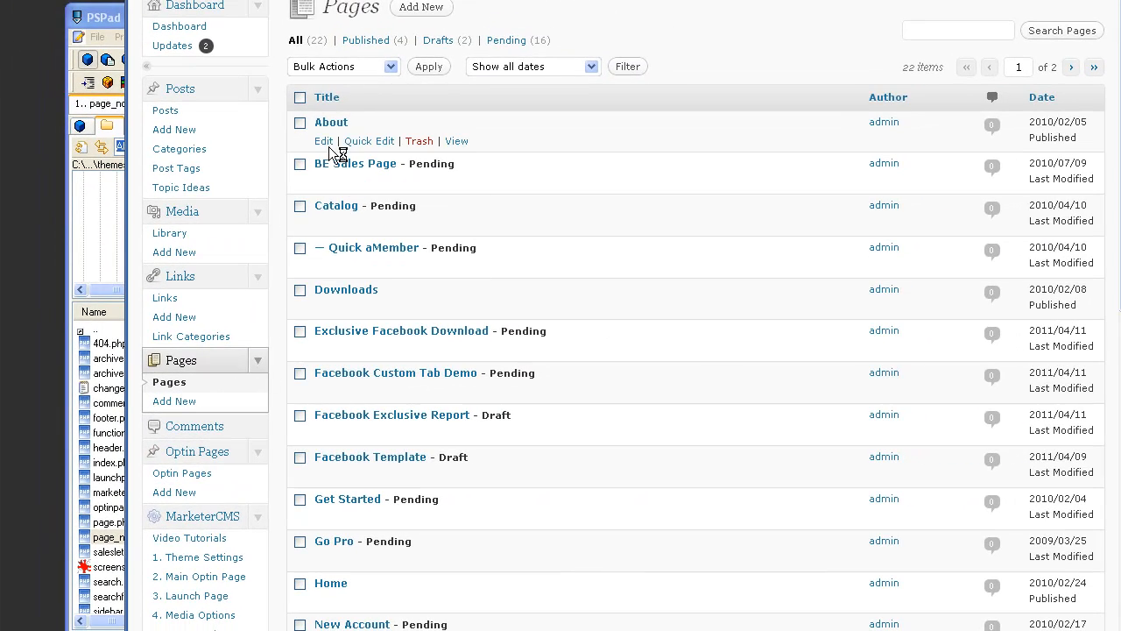
{"action": "mouse_move", "coordinate": [325, 140]}
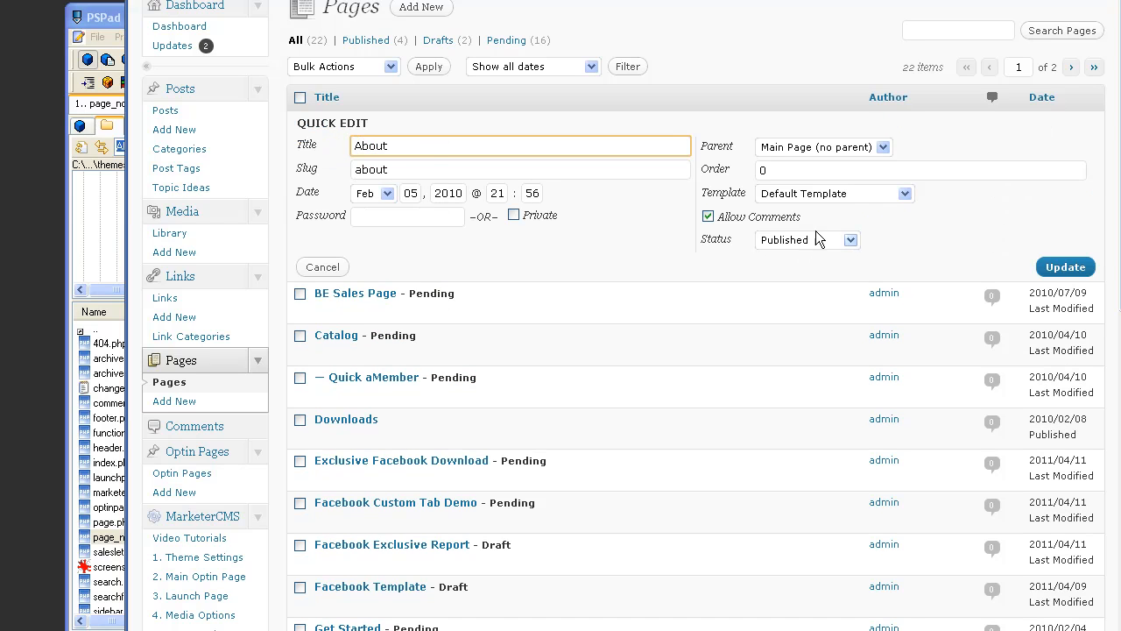
Set the About page's template to Page With No Title and update it.
{"action": "left_click", "coordinate": [834, 193]}
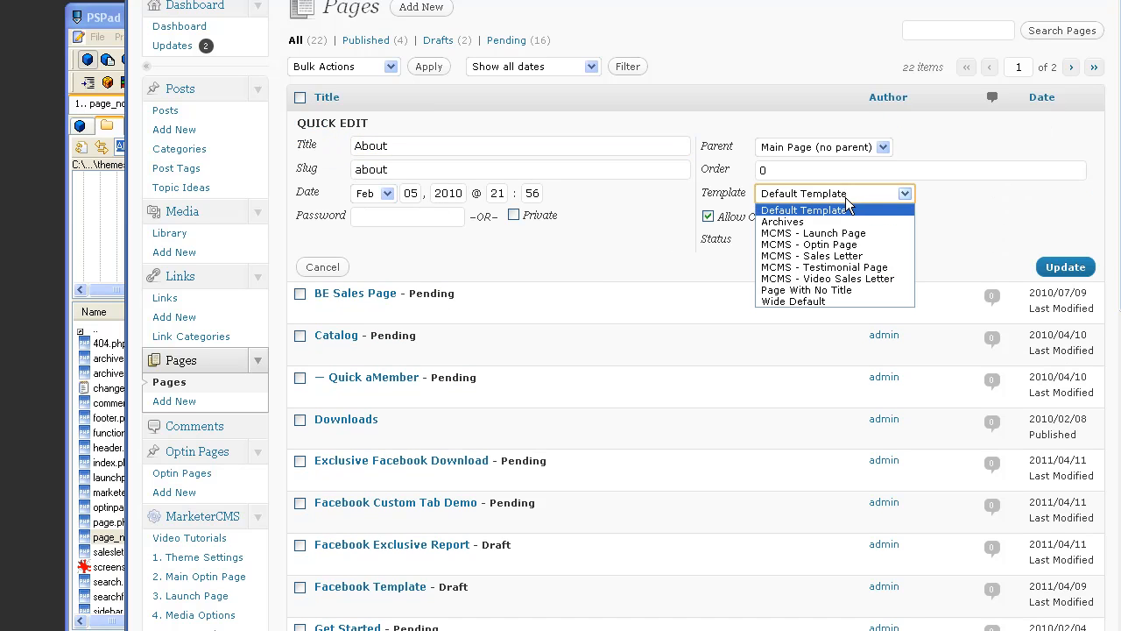
{"action": "mouse_move", "coordinate": [776, 289]}
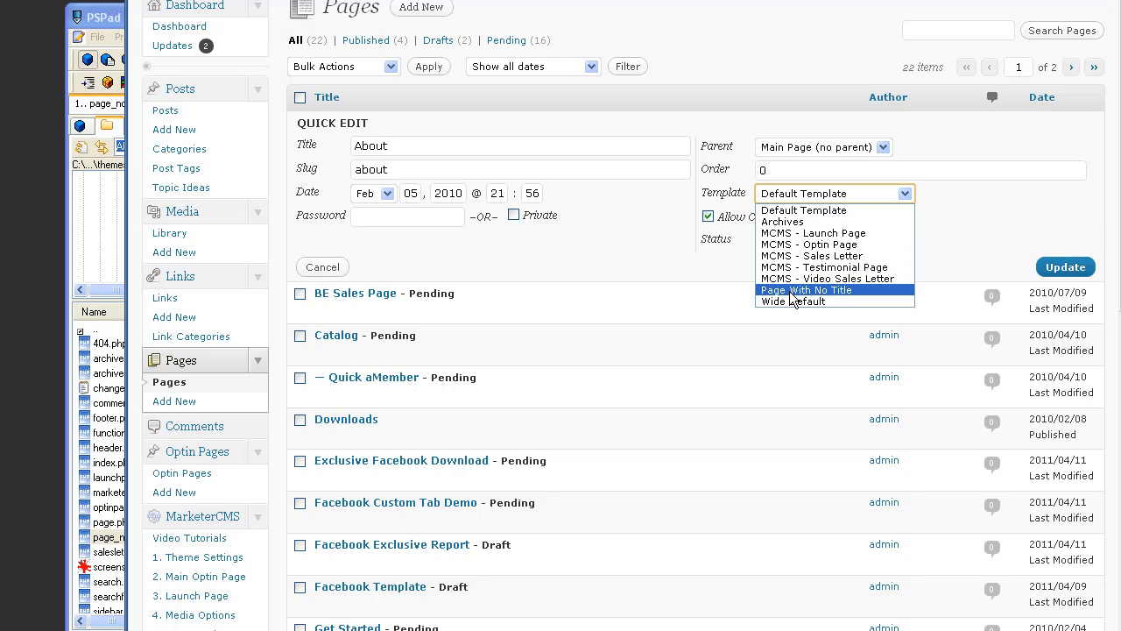
{"action": "left_click", "coordinate": [806, 290]}
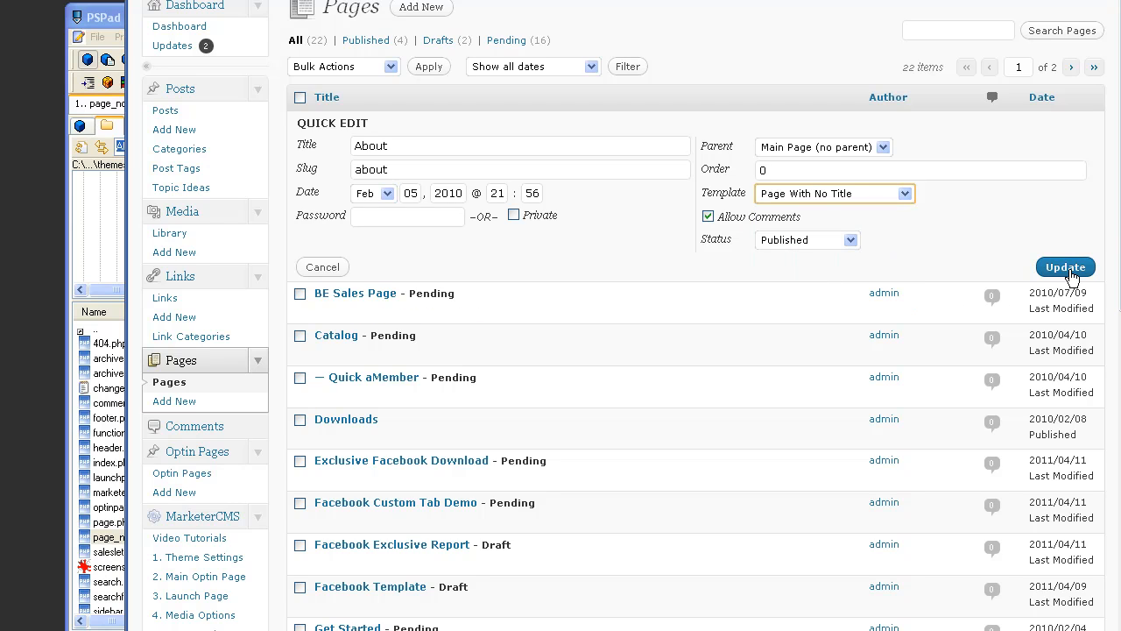
{"action": "left_click", "coordinate": [1066, 267]}
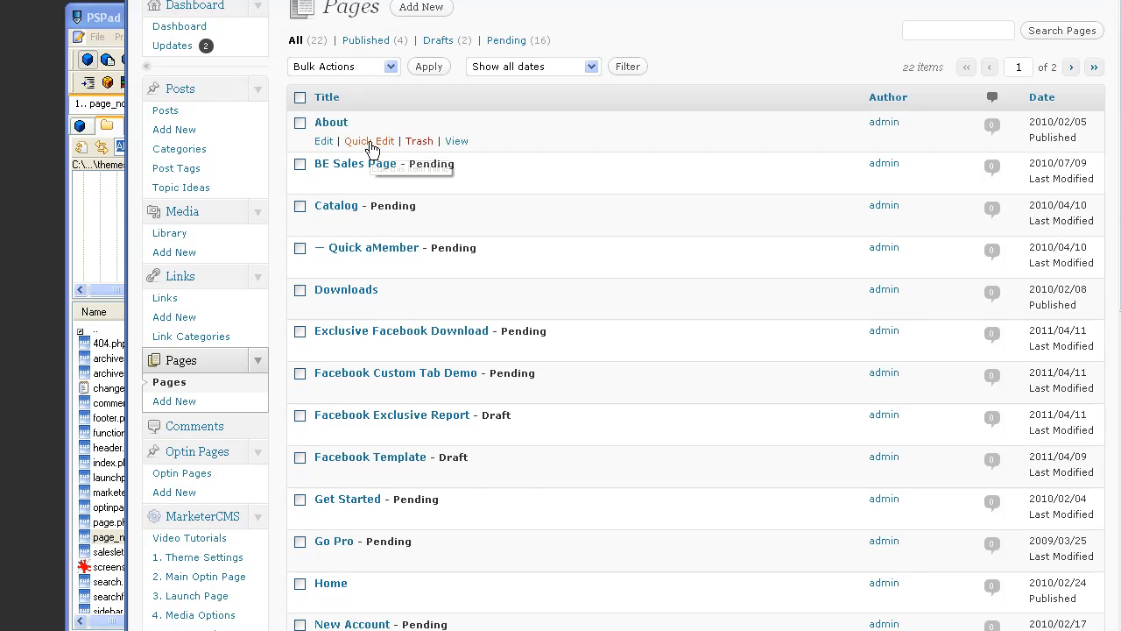
Recheck the About page's quick settings, then view the page on the site.
{"action": "left_click", "coordinate": [370, 141]}
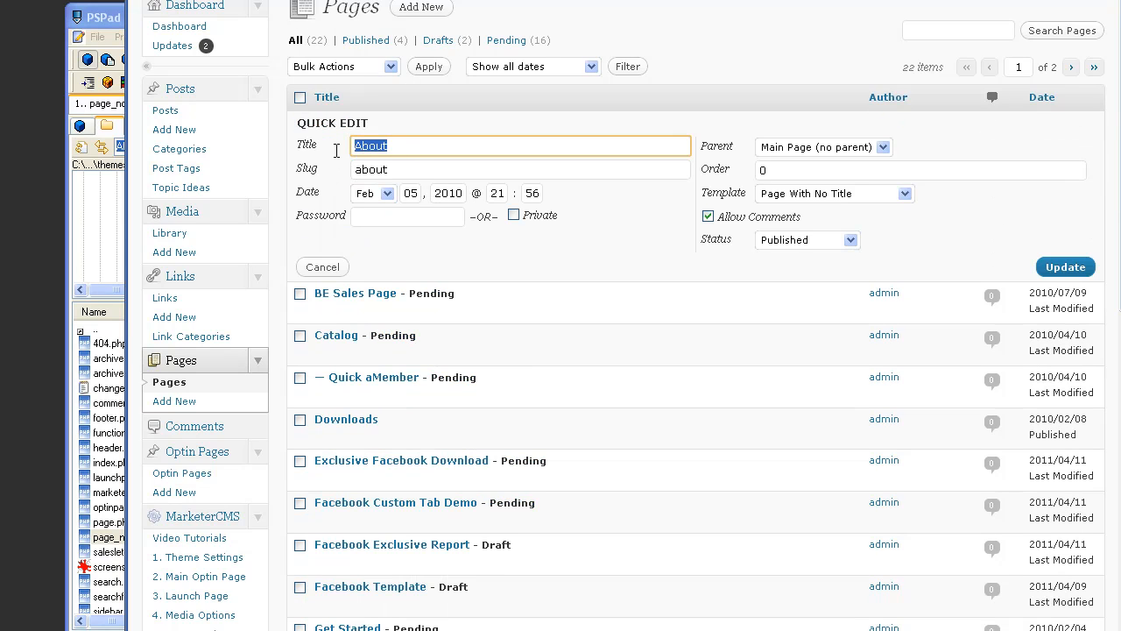
{"action": "mouse_move", "coordinate": [322, 266]}
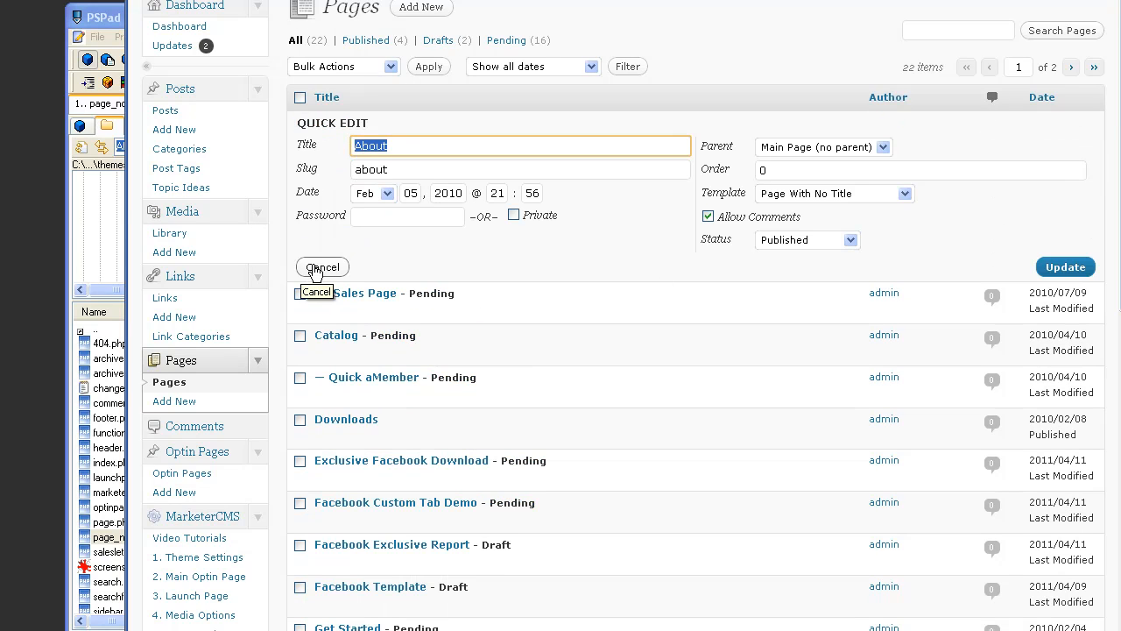
{"action": "left_click", "coordinate": [323, 266]}
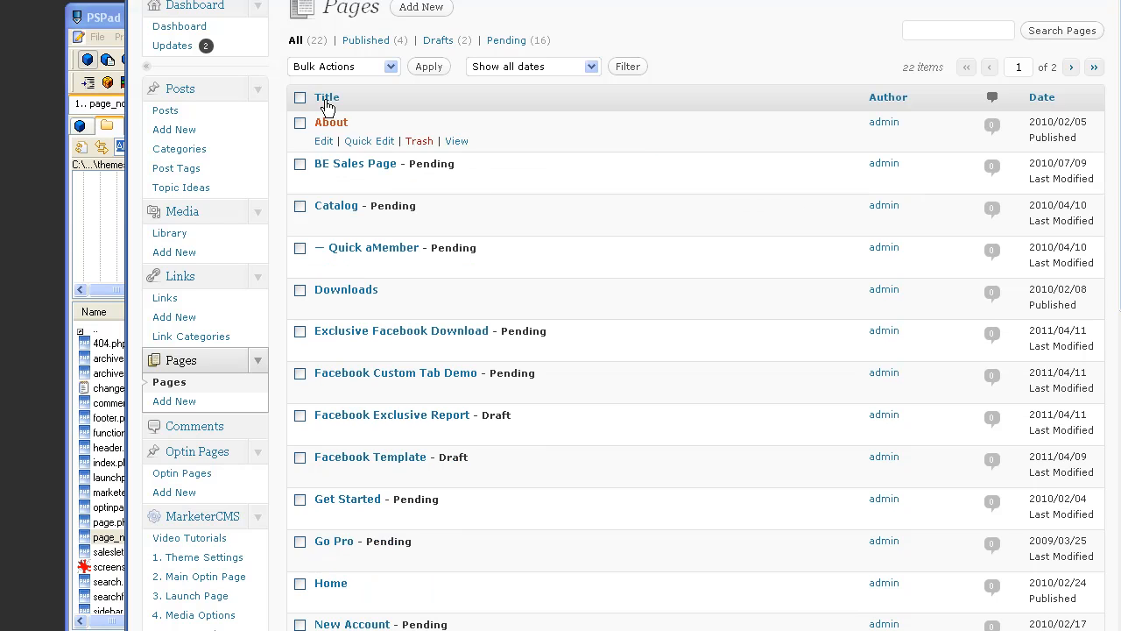
{"action": "left_click", "coordinate": [333, 122]}
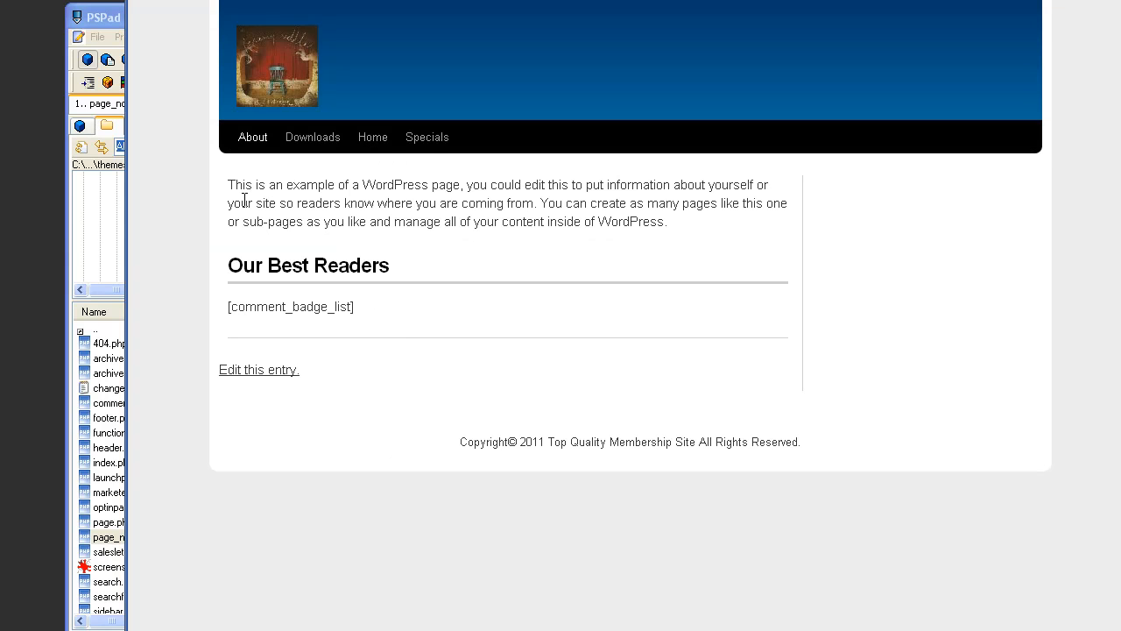
{"action": "mouse_move", "coordinate": [249, 171]}
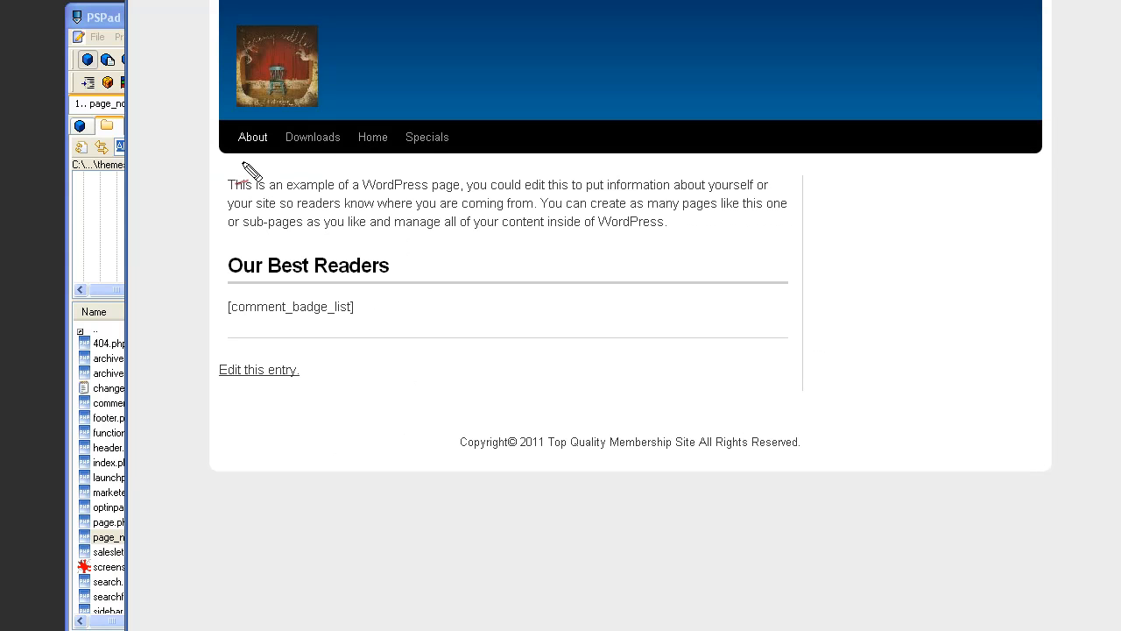
{"action": "left_click", "coordinate": [252, 136]}
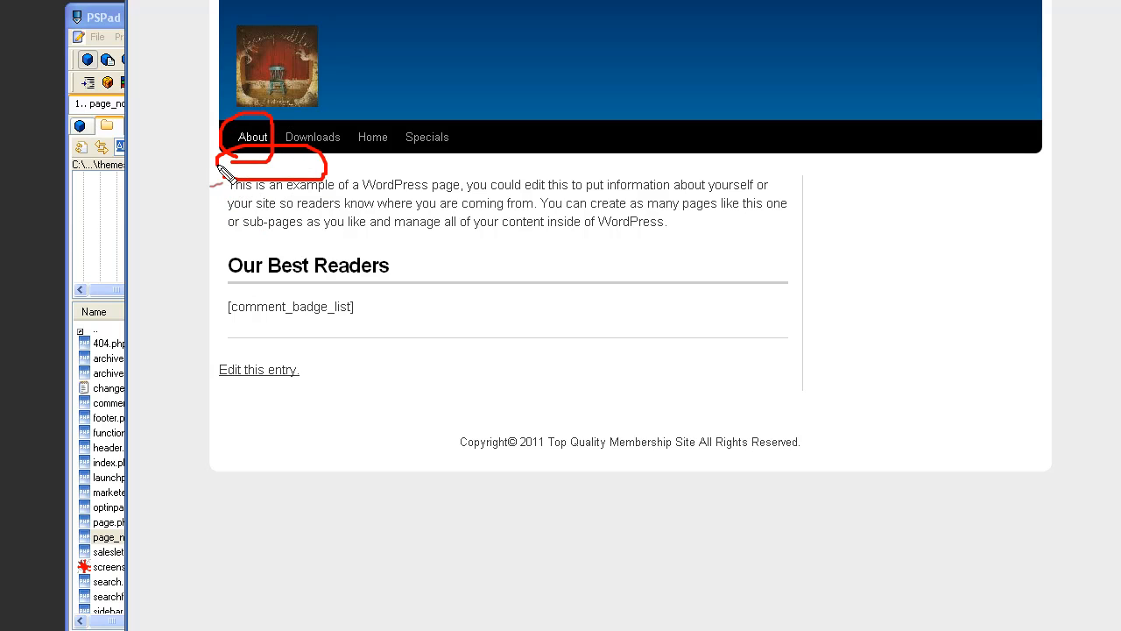
{"action": "mouse_move", "coordinate": [464, 265]}
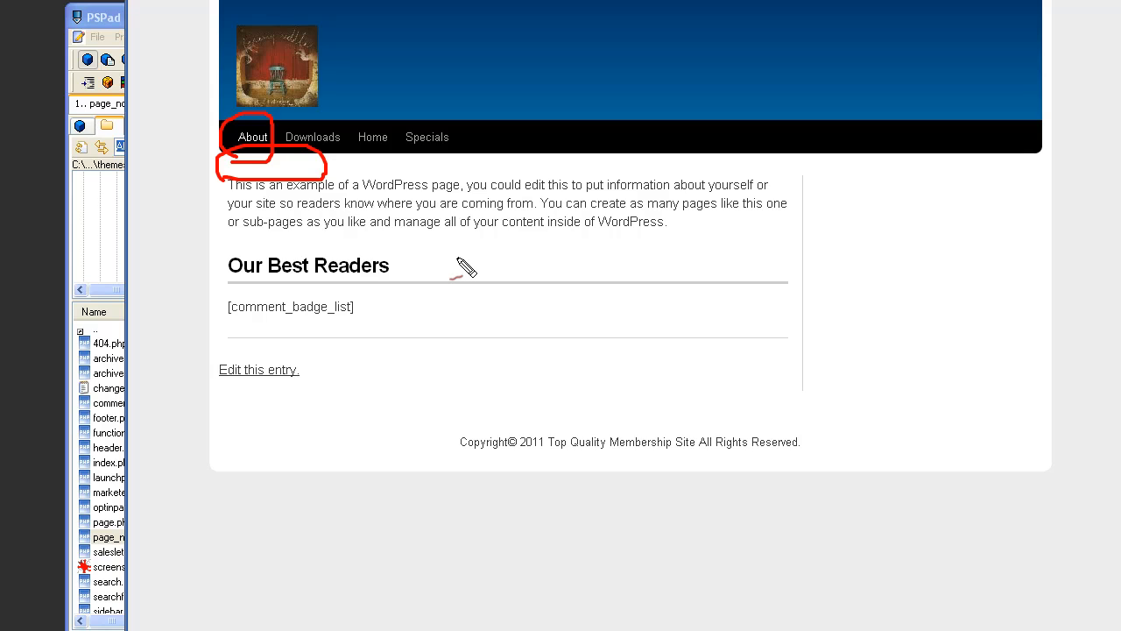